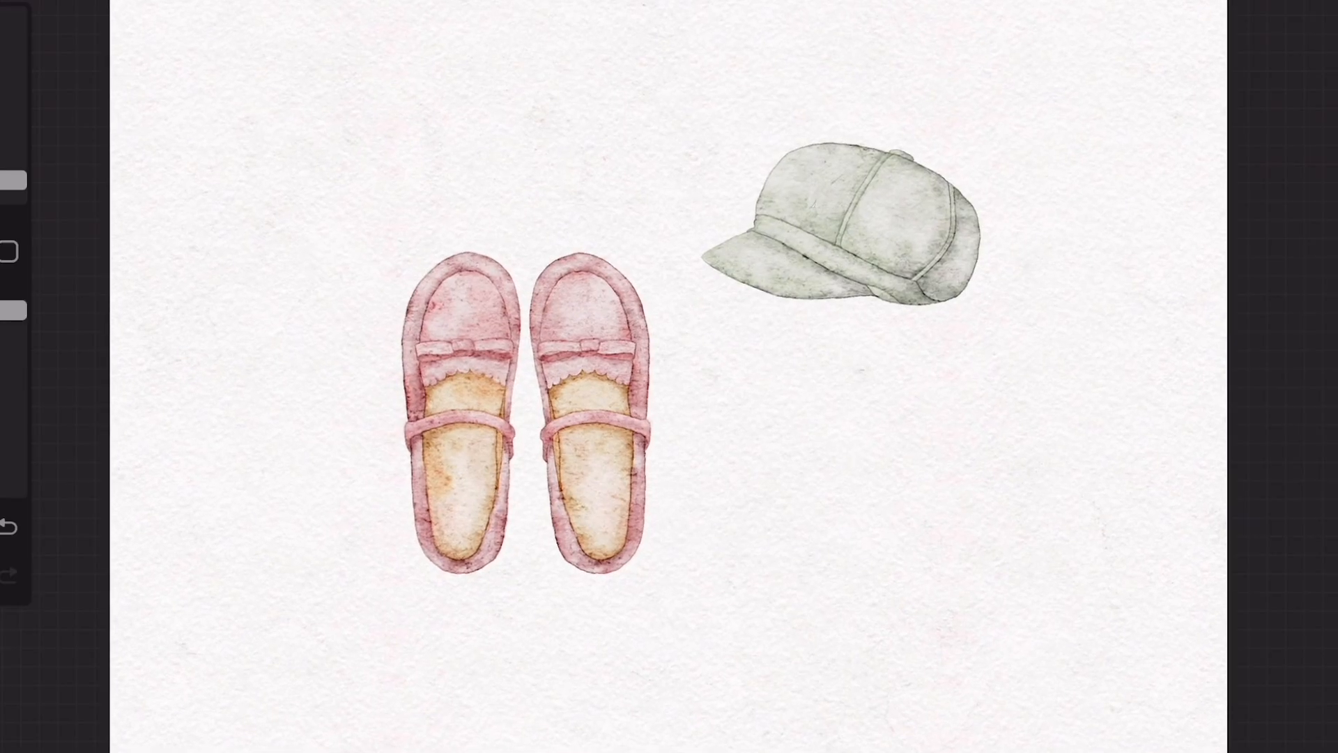
Insert the shoes-and-cap pencil sketch as a photo onto the blank textured paper canvas.
{"action": "left_click", "coordinate": [118, 15]}
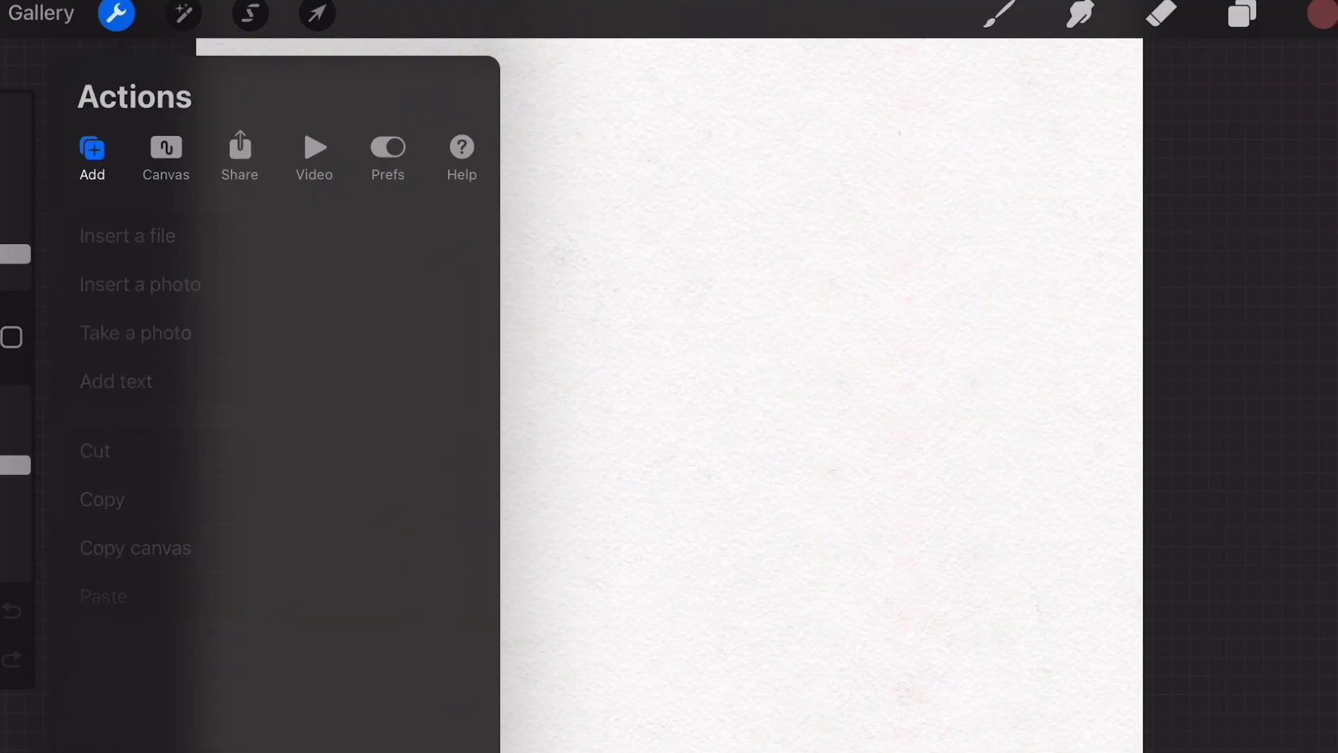
{"action": "left_click", "coordinate": [139, 284]}
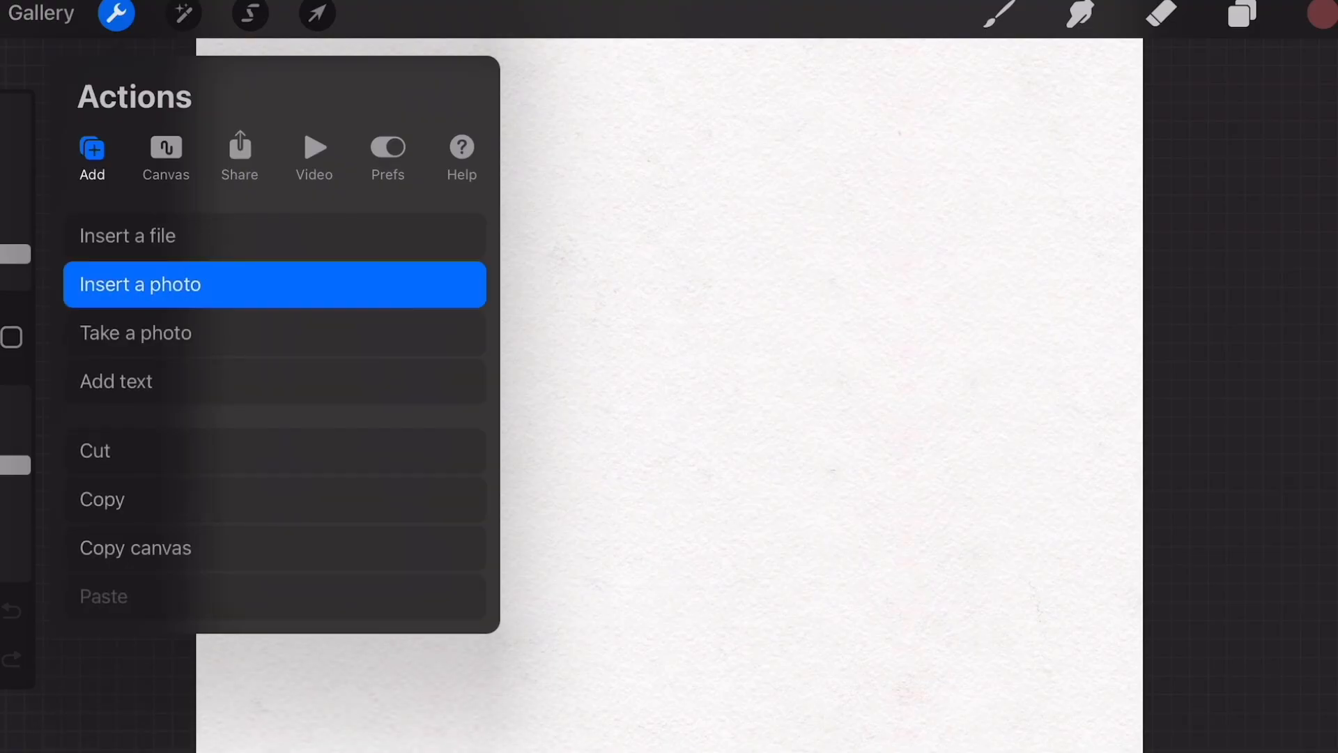
{"action": "left_click", "coordinate": [140, 284]}
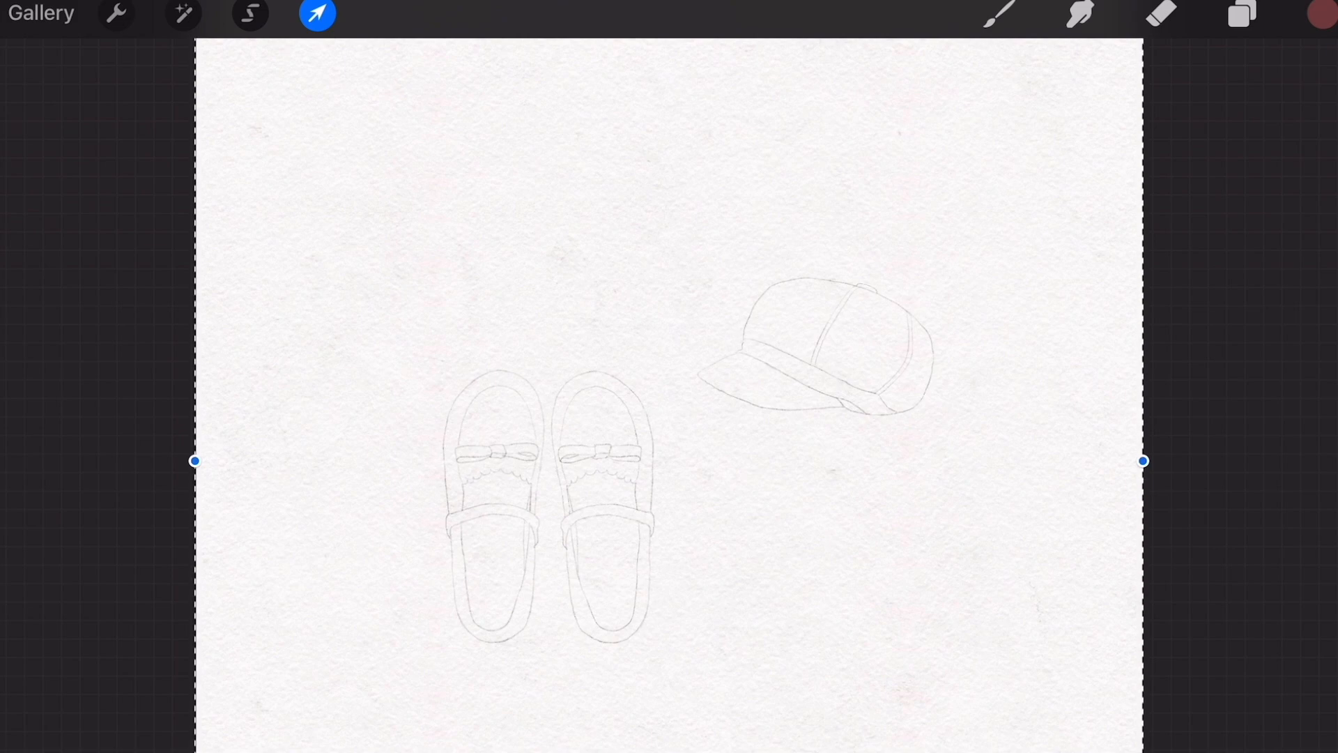
Add Layer 14 above the sketch and choose a muted red paint colour.
{"action": "left_click", "coordinate": [1241, 14]}
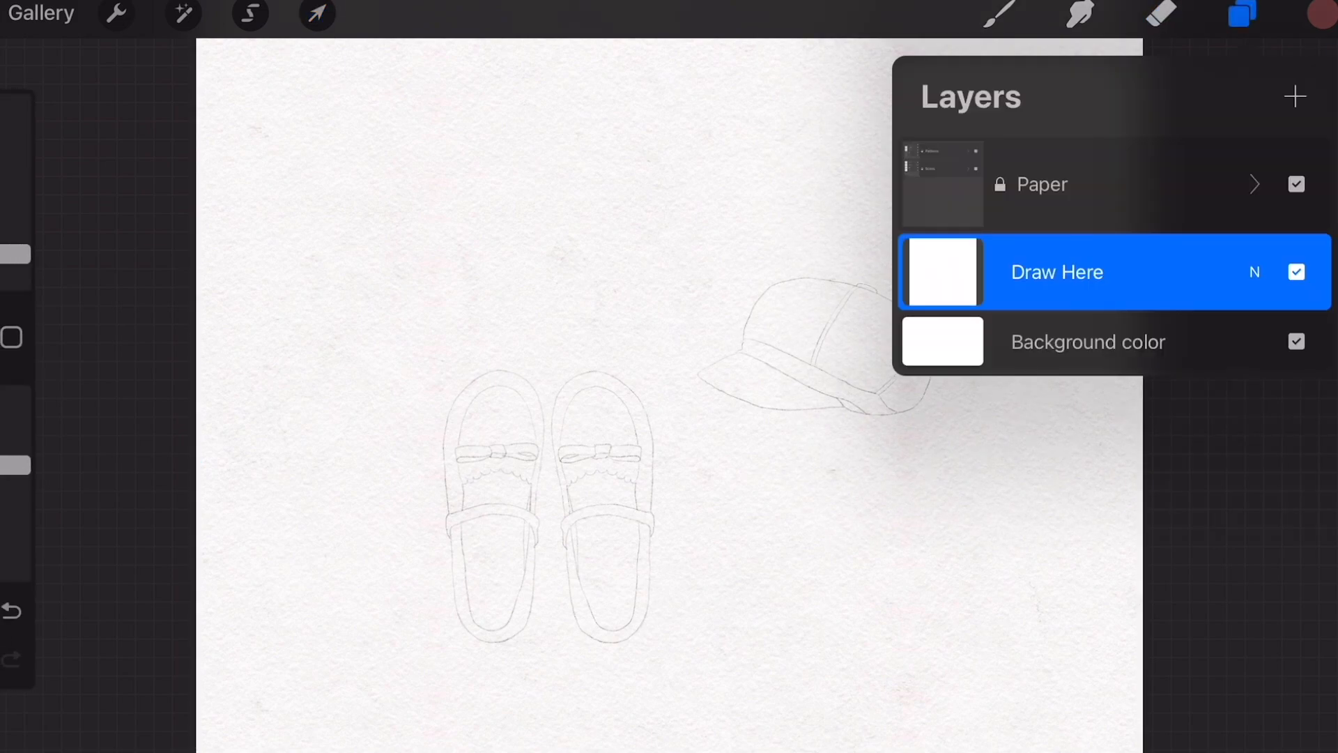
{"action": "left_click", "coordinate": [1293, 96]}
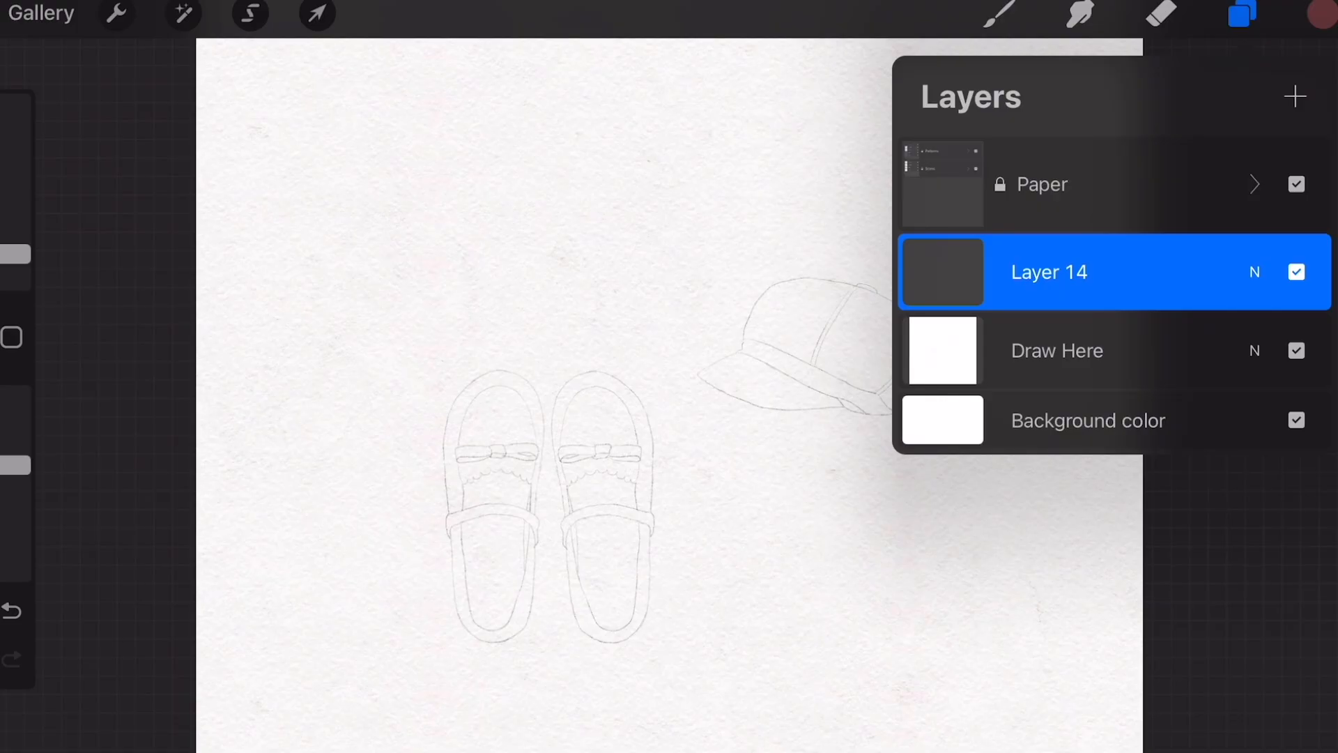
{"action": "left_click", "coordinate": [1242, 15]}
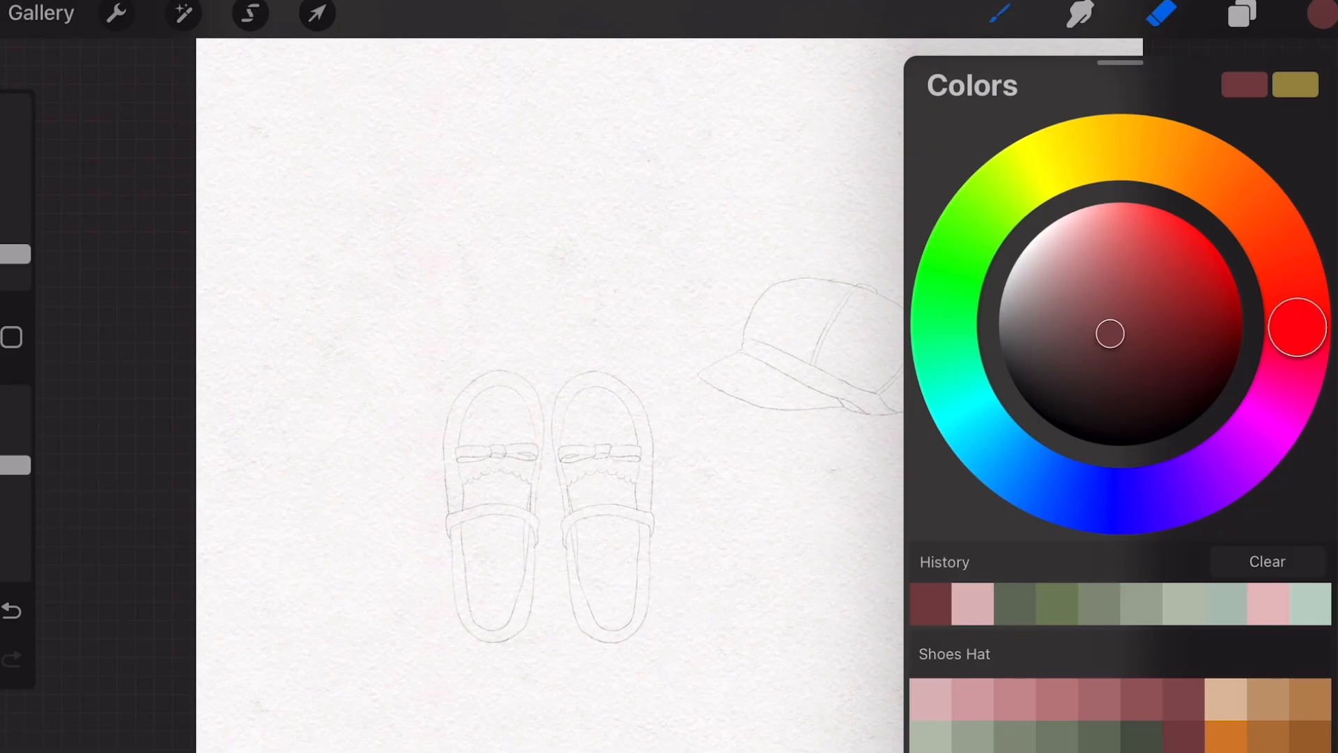
{"action": "left_click", "coordinate": [999, 14]}
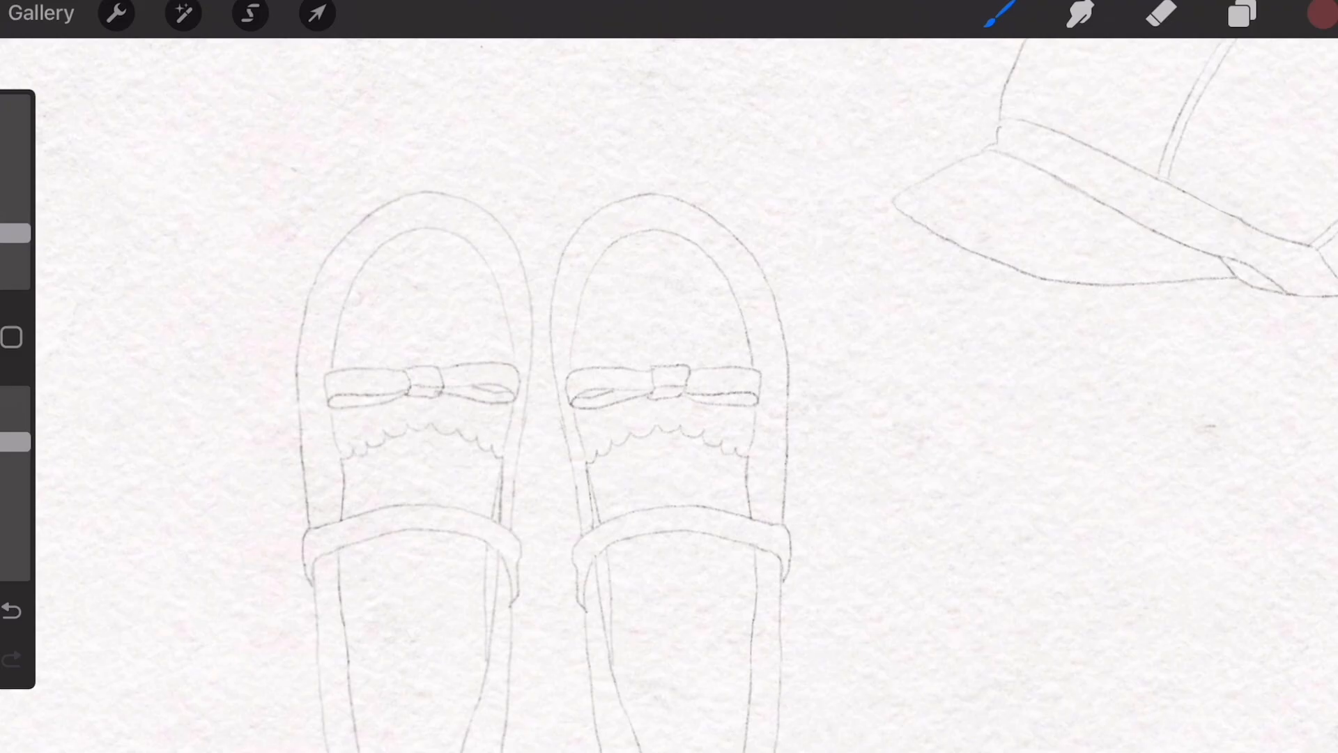
Wash the right shoe's toe in light pink with Hard Edge Round, then pick up the blending brush.
{"action": "left_click", "coordinate": [1240, 15]}
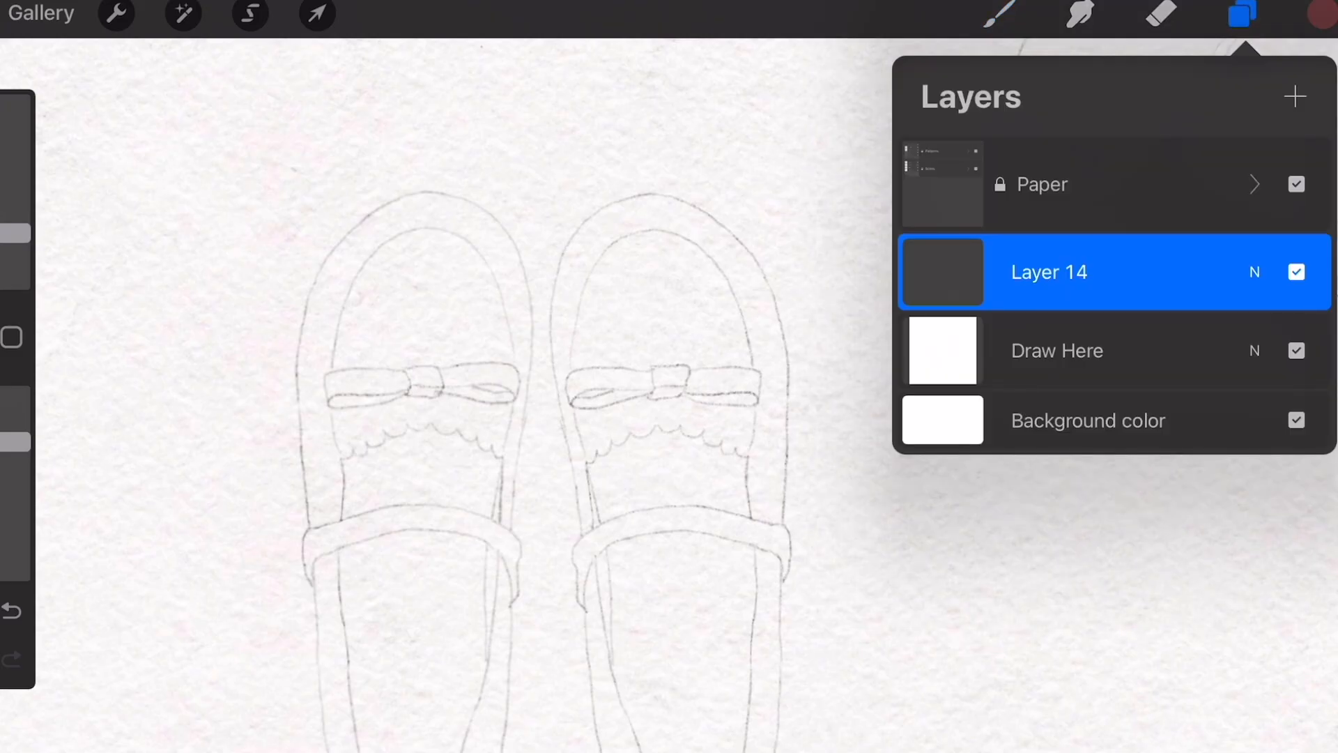
{"action": "left_click", "coordinate": [1240, 14]}
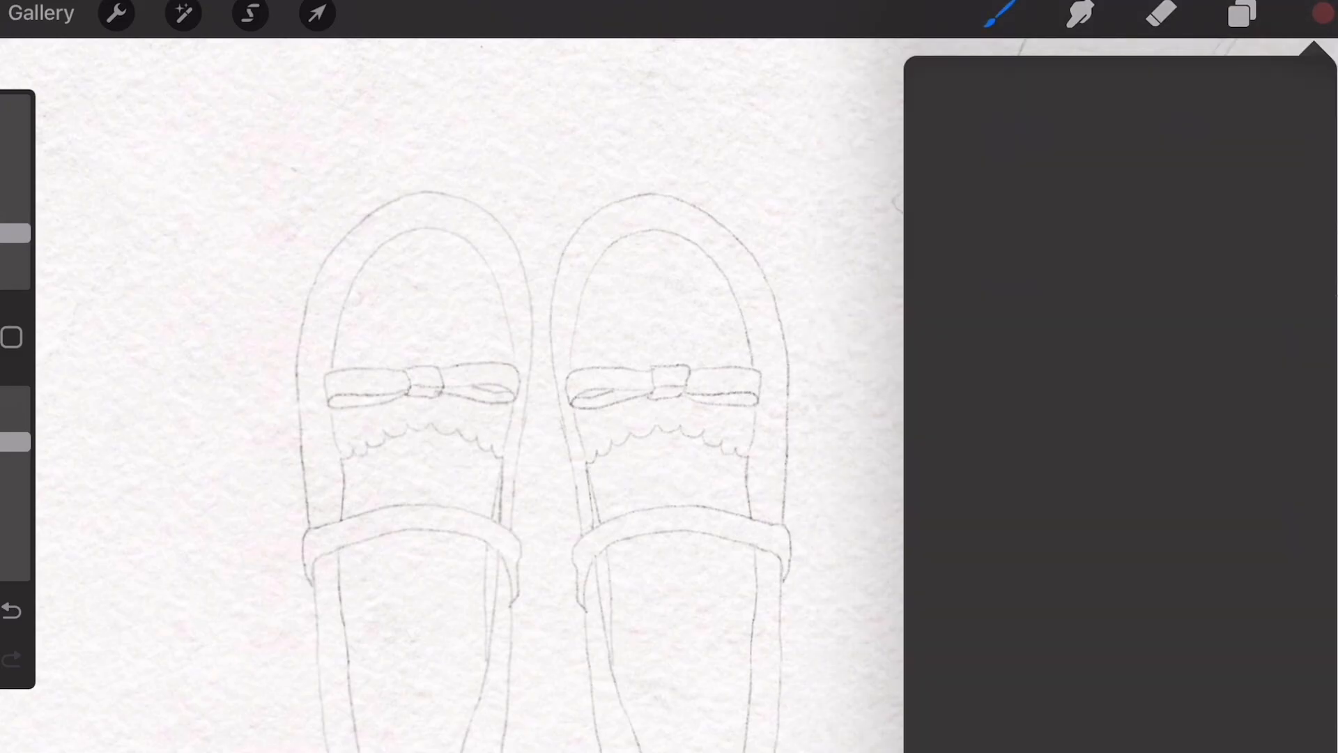
{"action": "left_click", "coordinate": [1323, 14]}
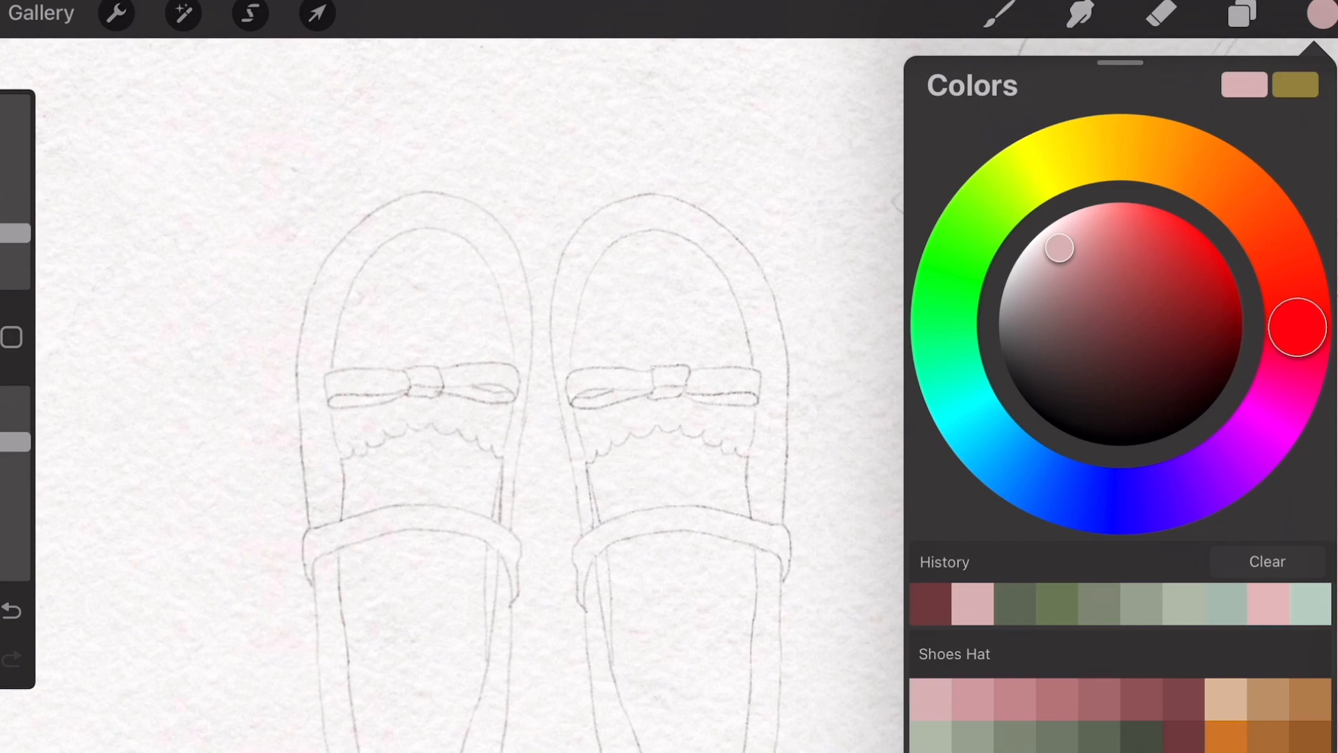
{"action": "left_click", "coordinate": [1001, 16]}
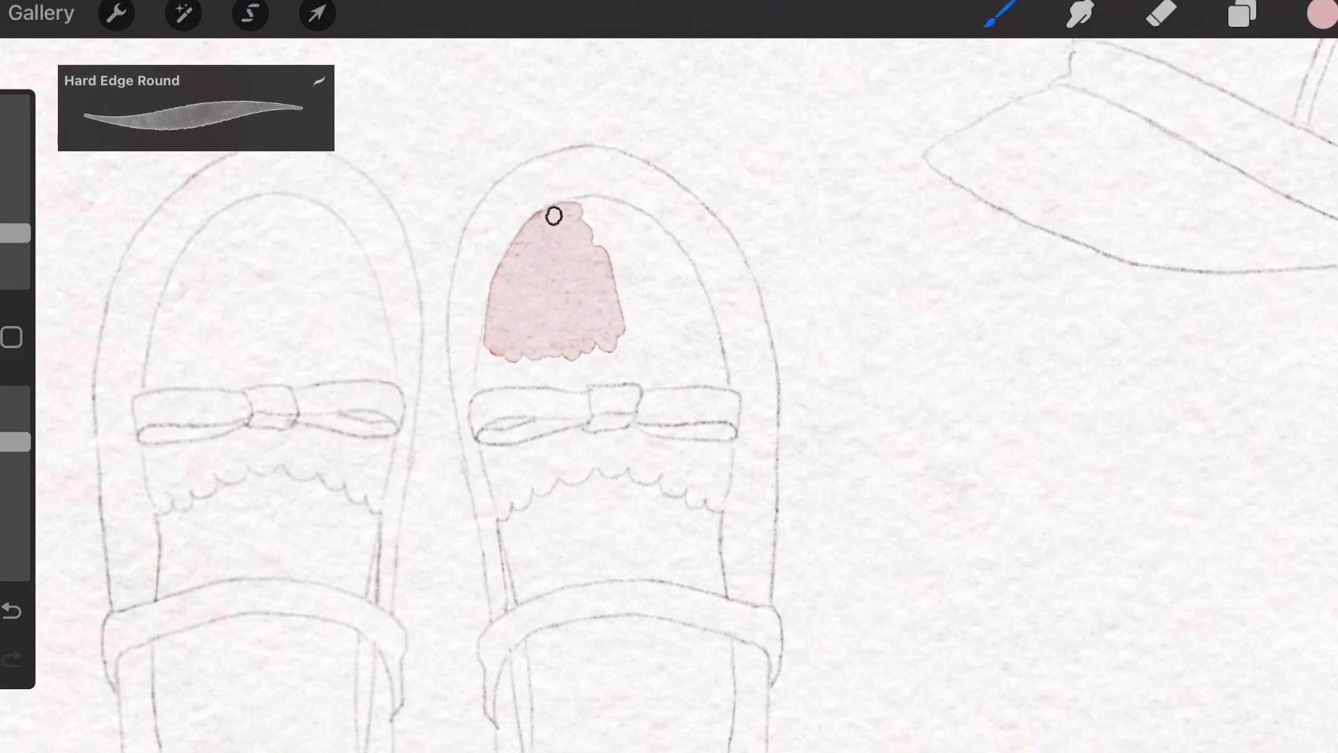
{"action": "mouse_move", "coordinate": [576, 208]}
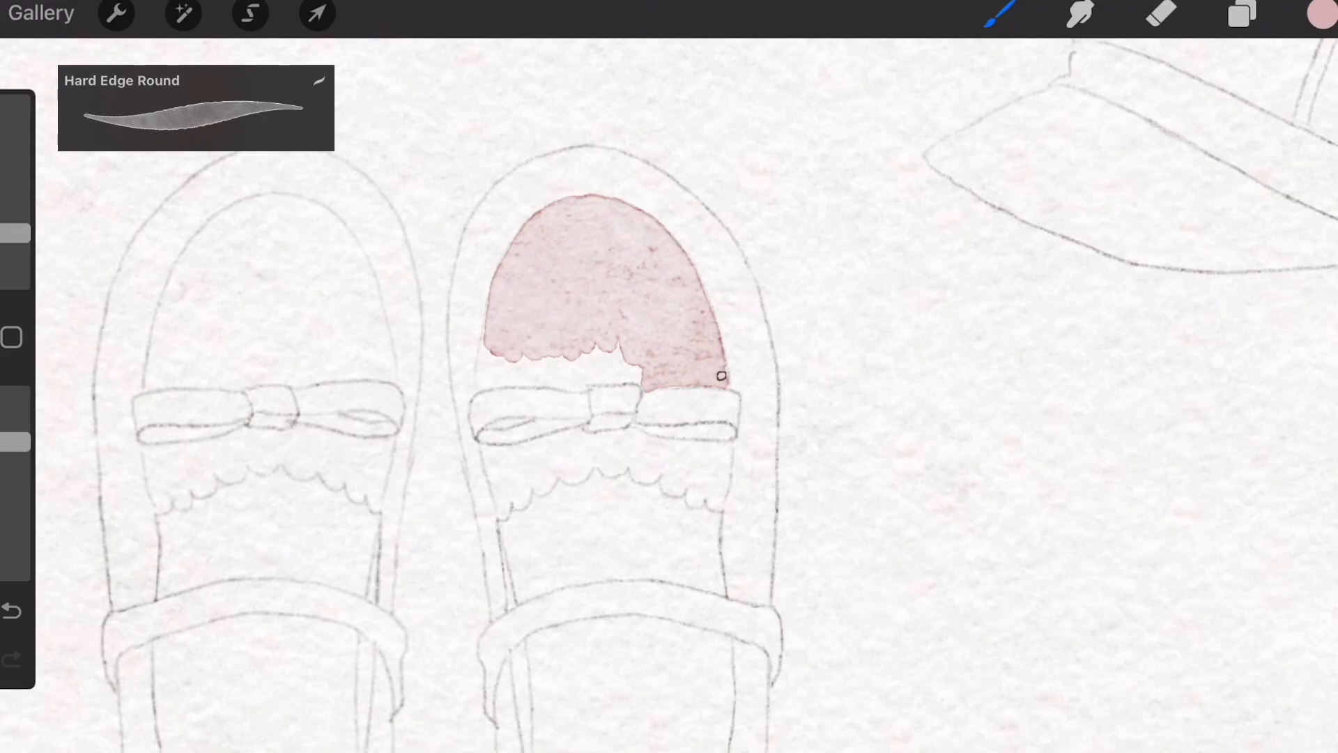
{"action": "mouse_move", "coordinate": [719, 378]}
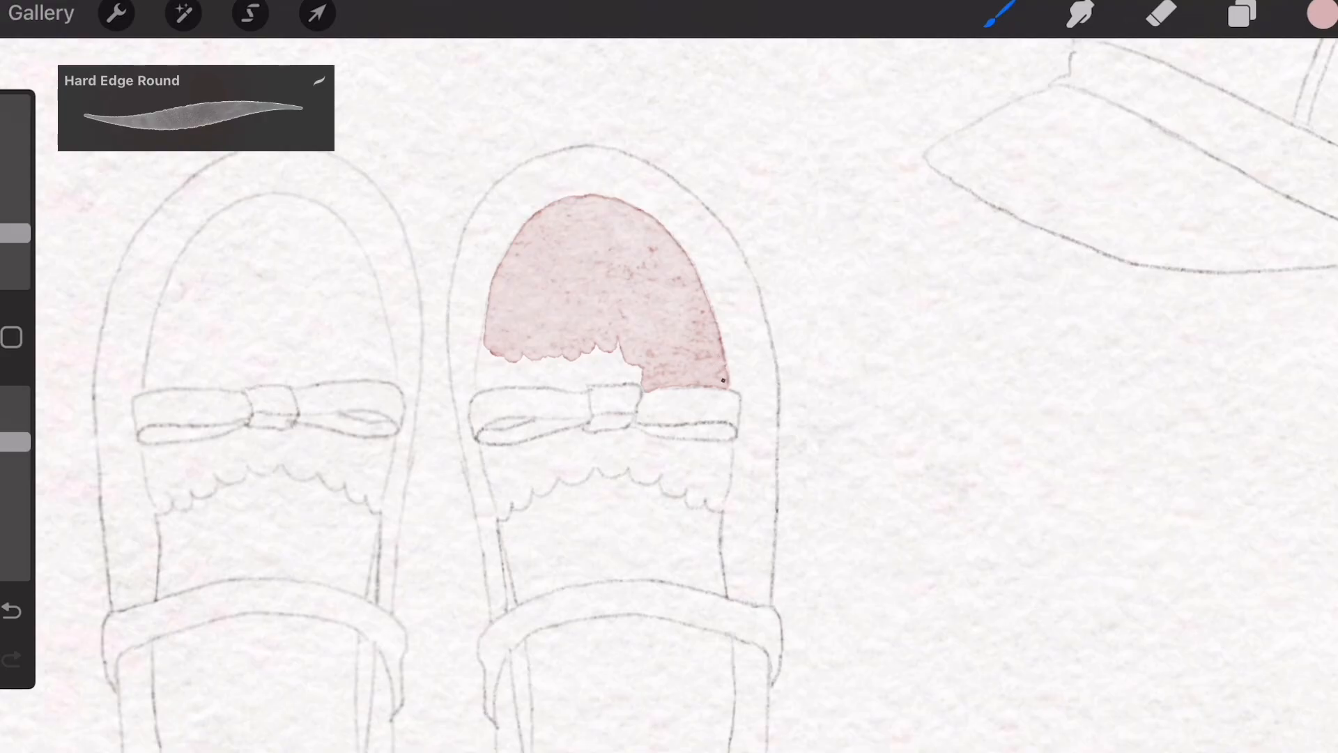
{"action": "left_click", "coordinate": [724, 385]}
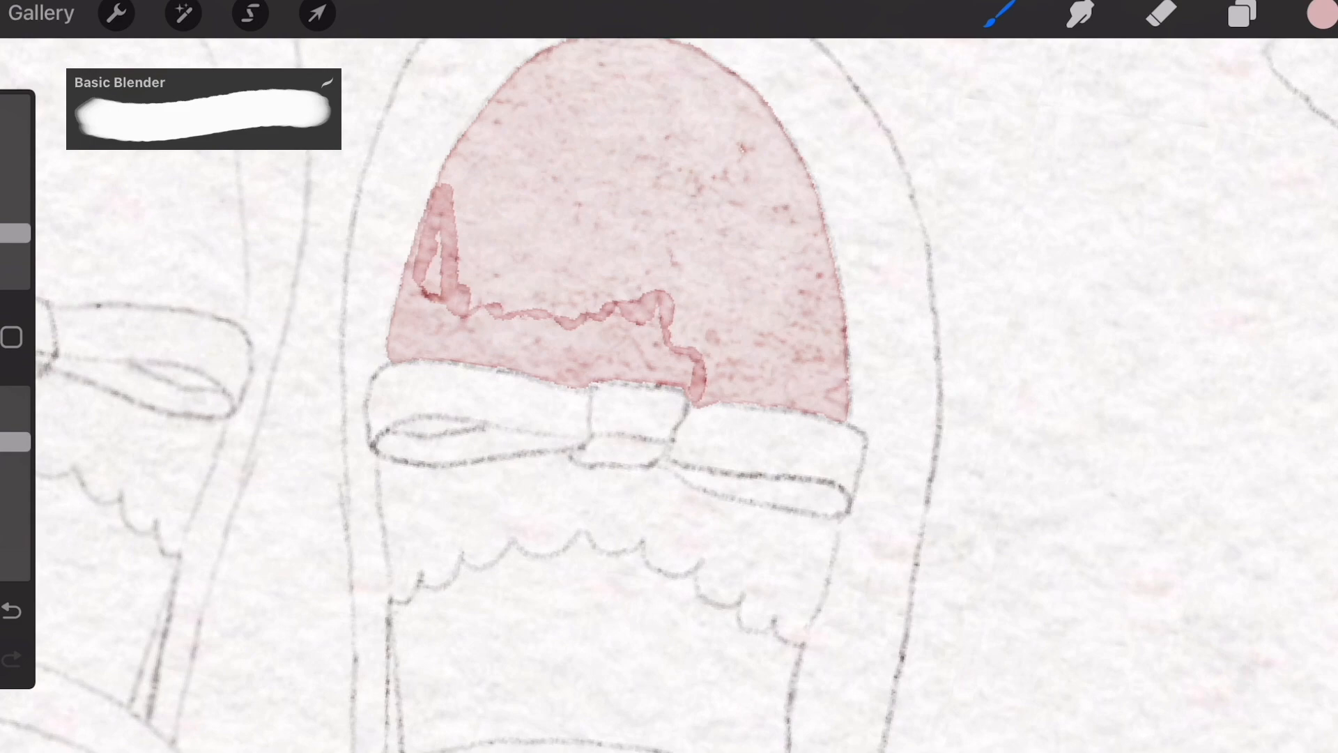
Blend the pooled pink edge smooth and carry the toe wash down to the bow with Hard Edge Round.
{"action": "left_click", "coordinate": [1079, 15]}
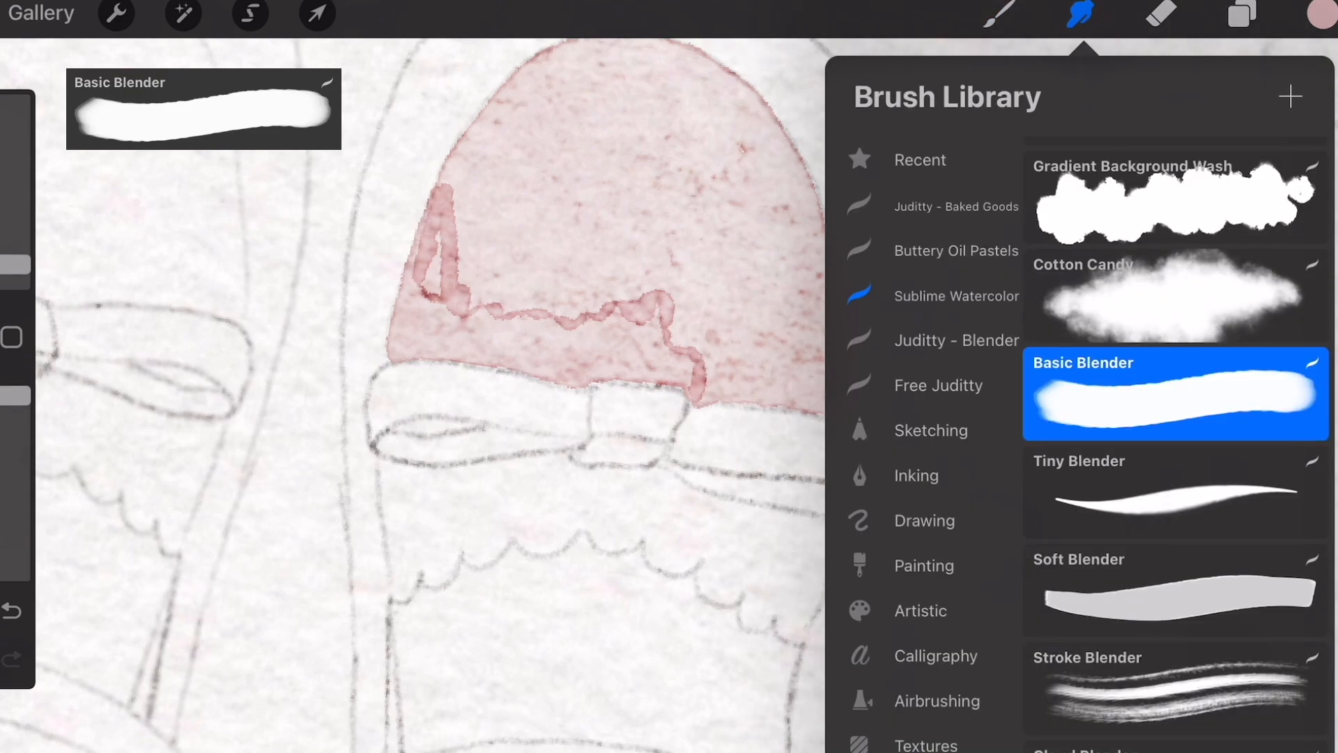
{"action": "left_click", "coordinate": [1174, 393]}
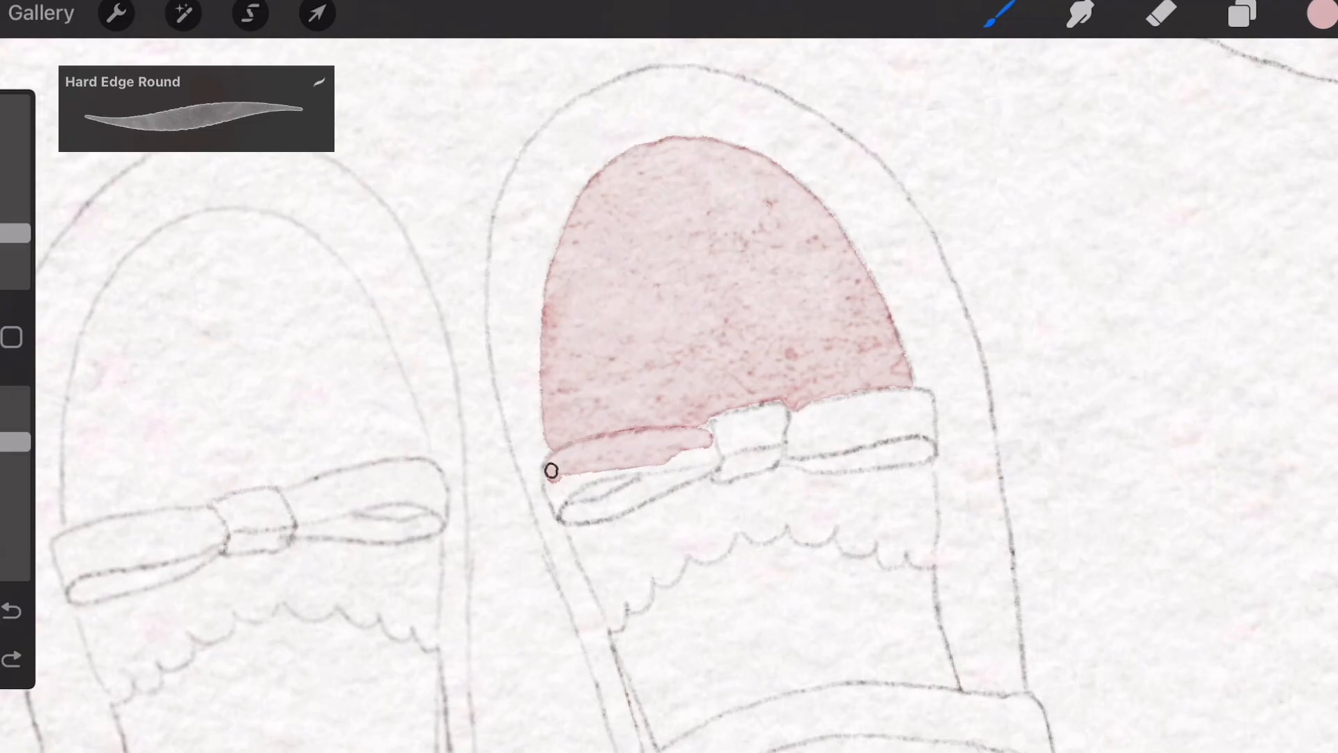
Paint the right shoe's body and strap pink on new Layer 17, then start the beige insole.
{"action": "left_click", "coordinate": [1241, 13]}
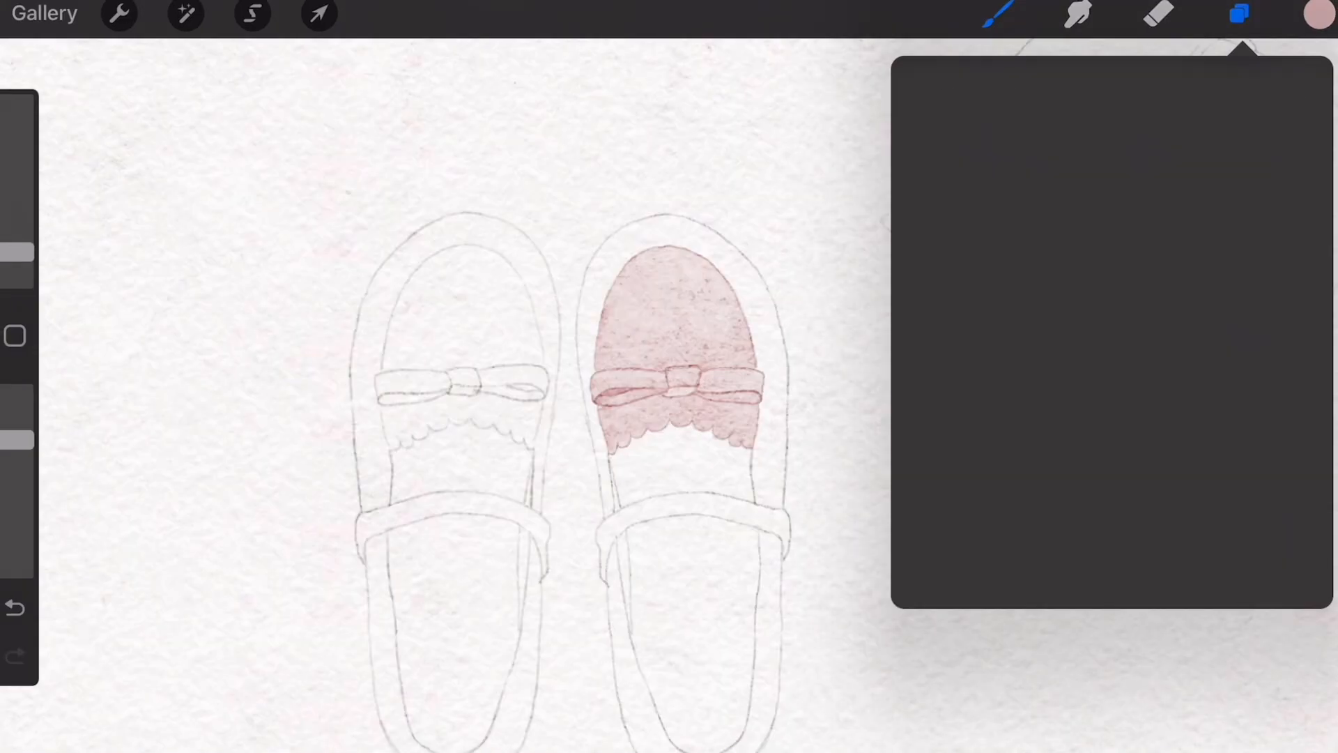
{"action": "left_click", "coordinate": [1241, 14]}
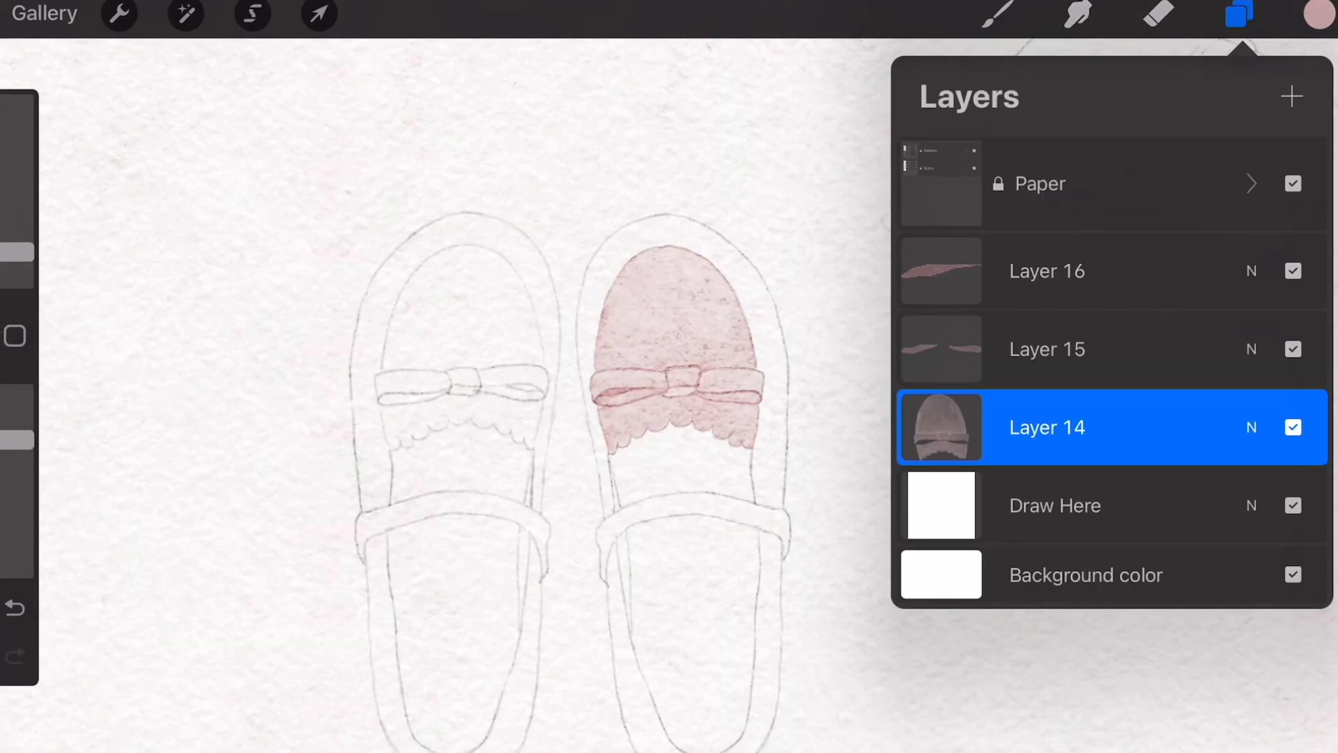
{"action": "left_click", "coordinate": [1290, 96]}
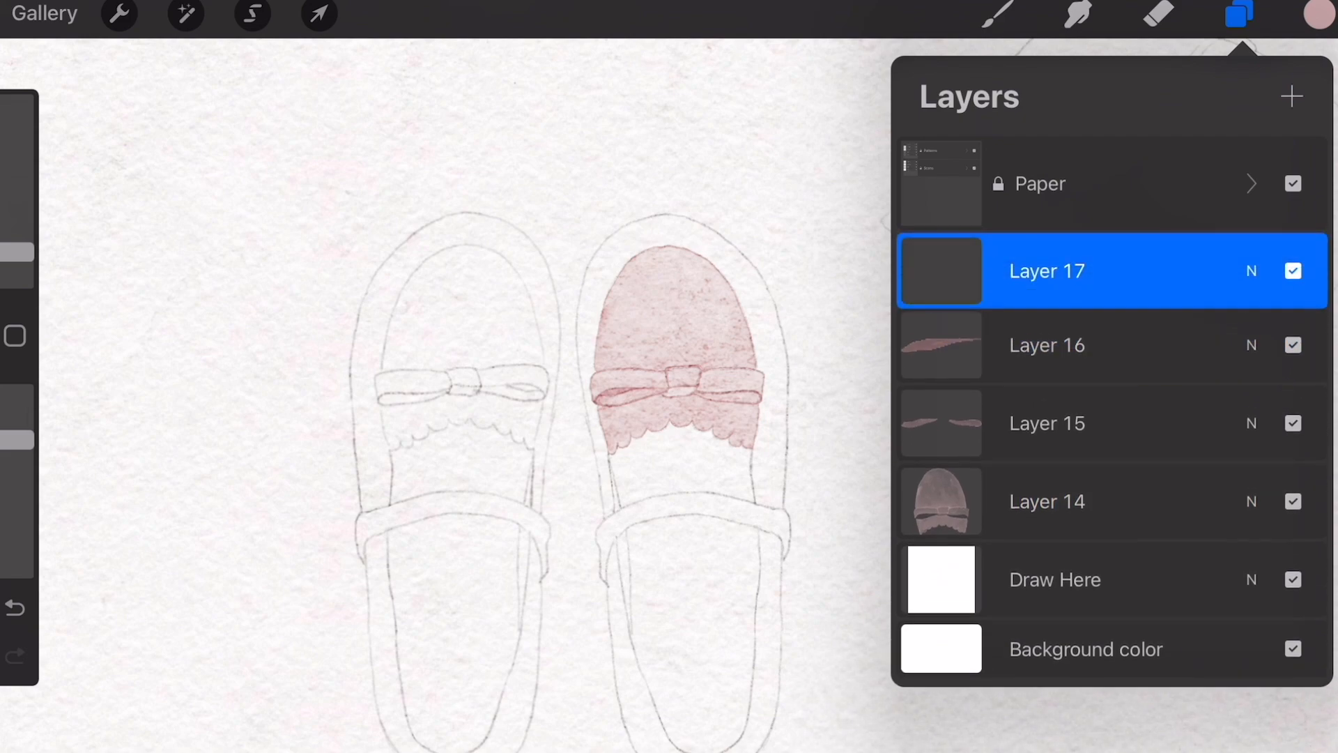
{"action": "left_click", "coordinate": [1237, 14]}
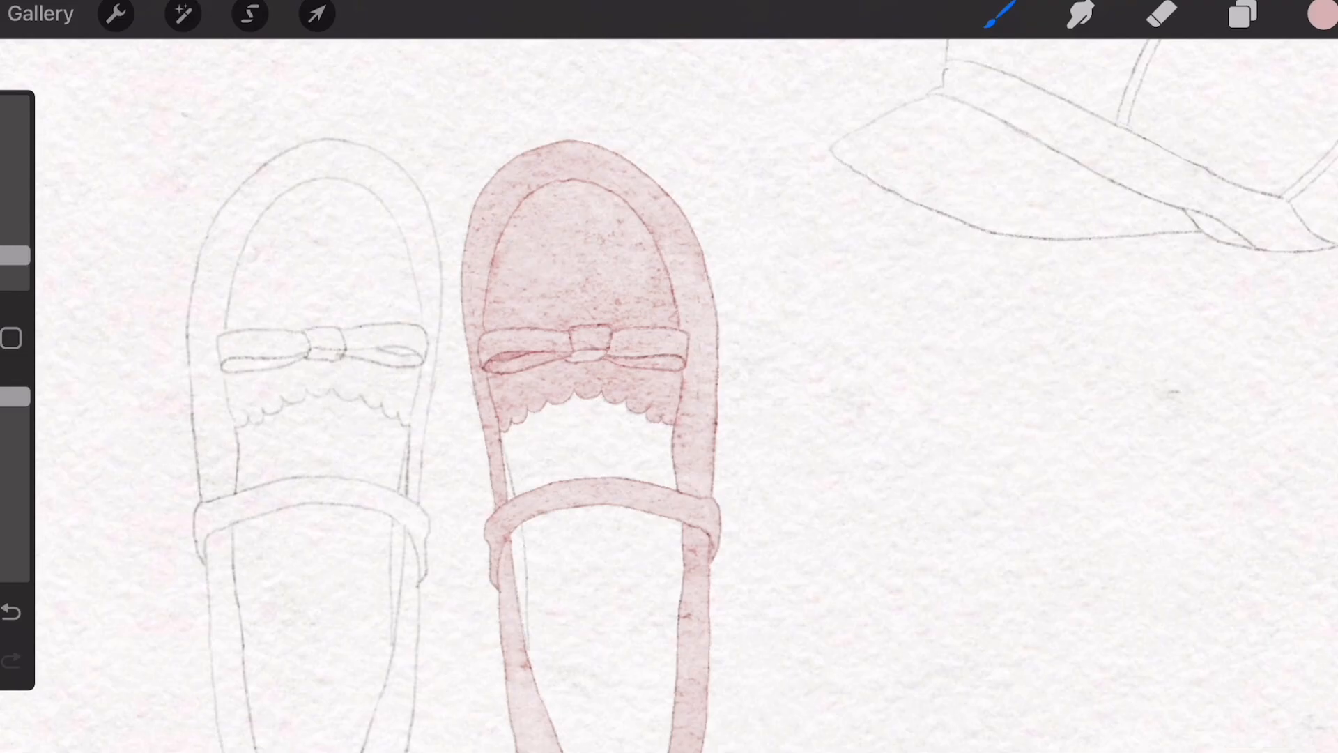
{"action": "left_click", "coordinate": [1241, 15]}
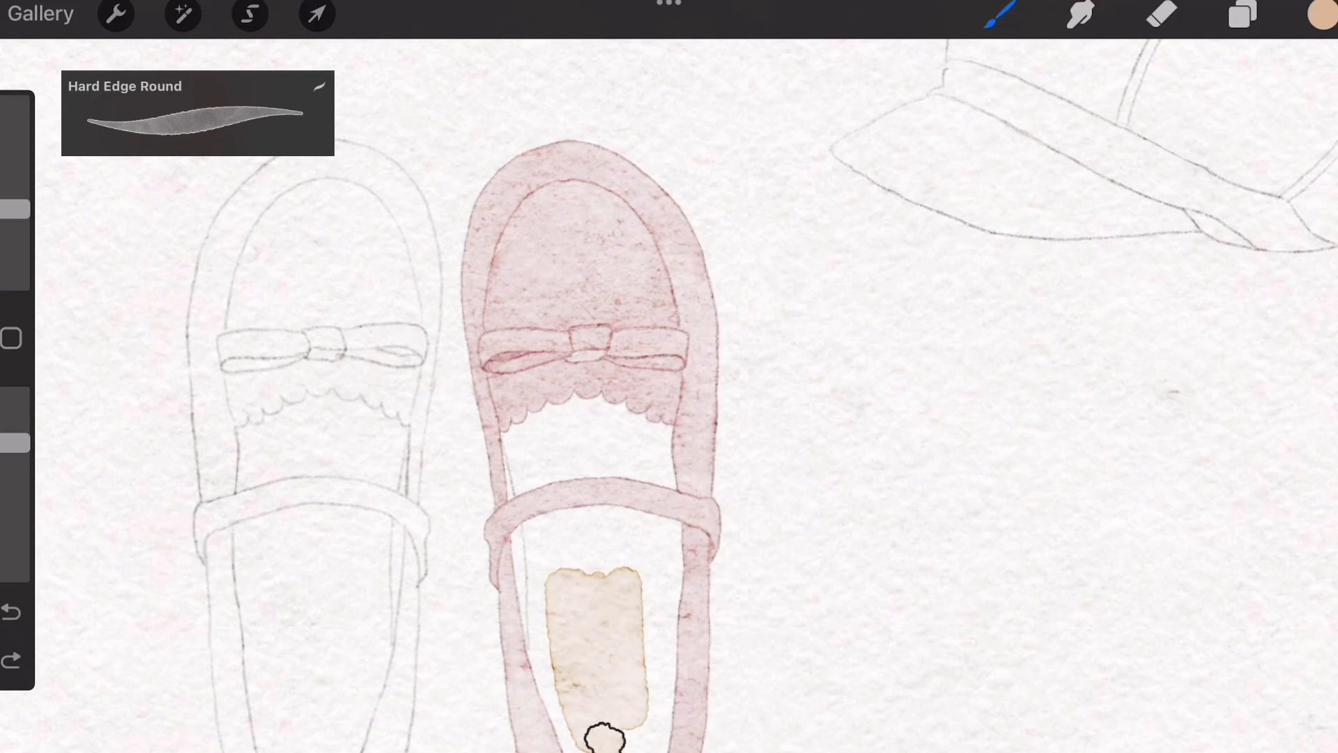
Finish the pale tan insole below the bow and add Layer 21 above it.
{"action": "left_click", "coordinate": [1239, 17]}
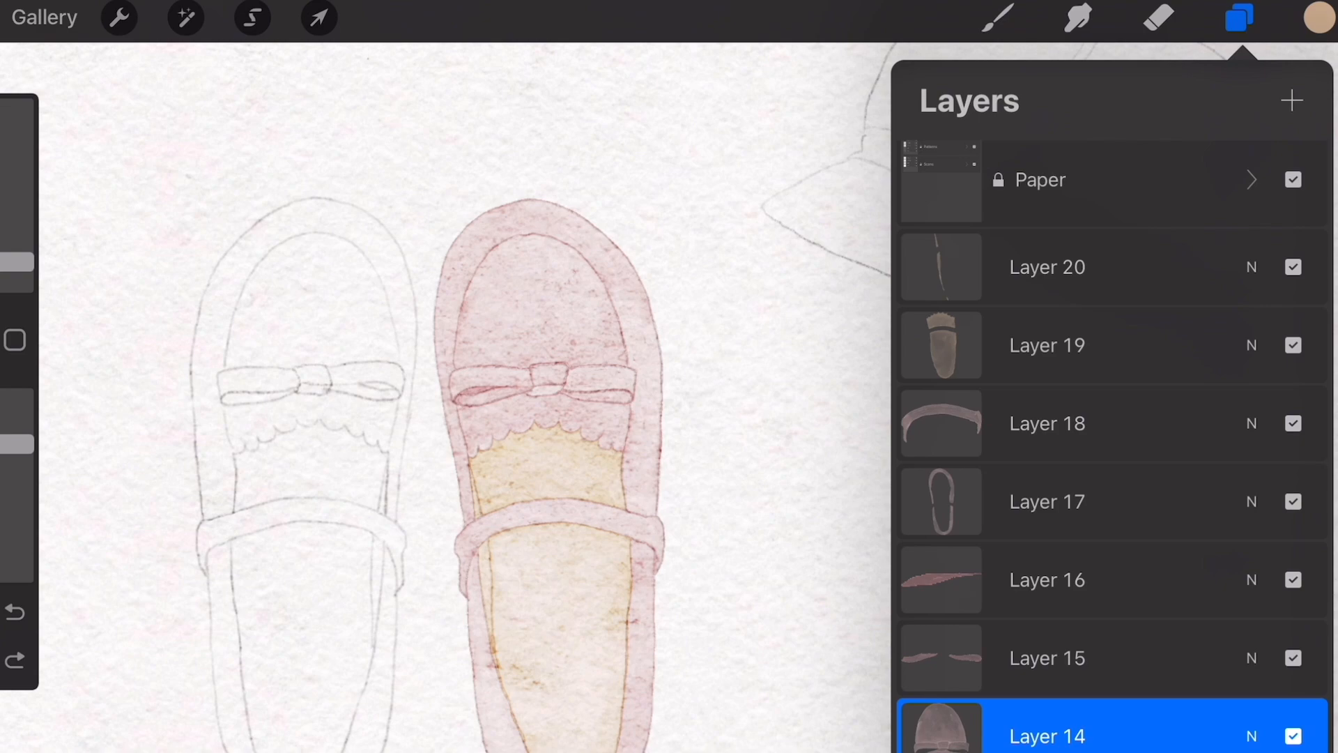
{"action": "left_click", "coordinate": [1290, 101]}
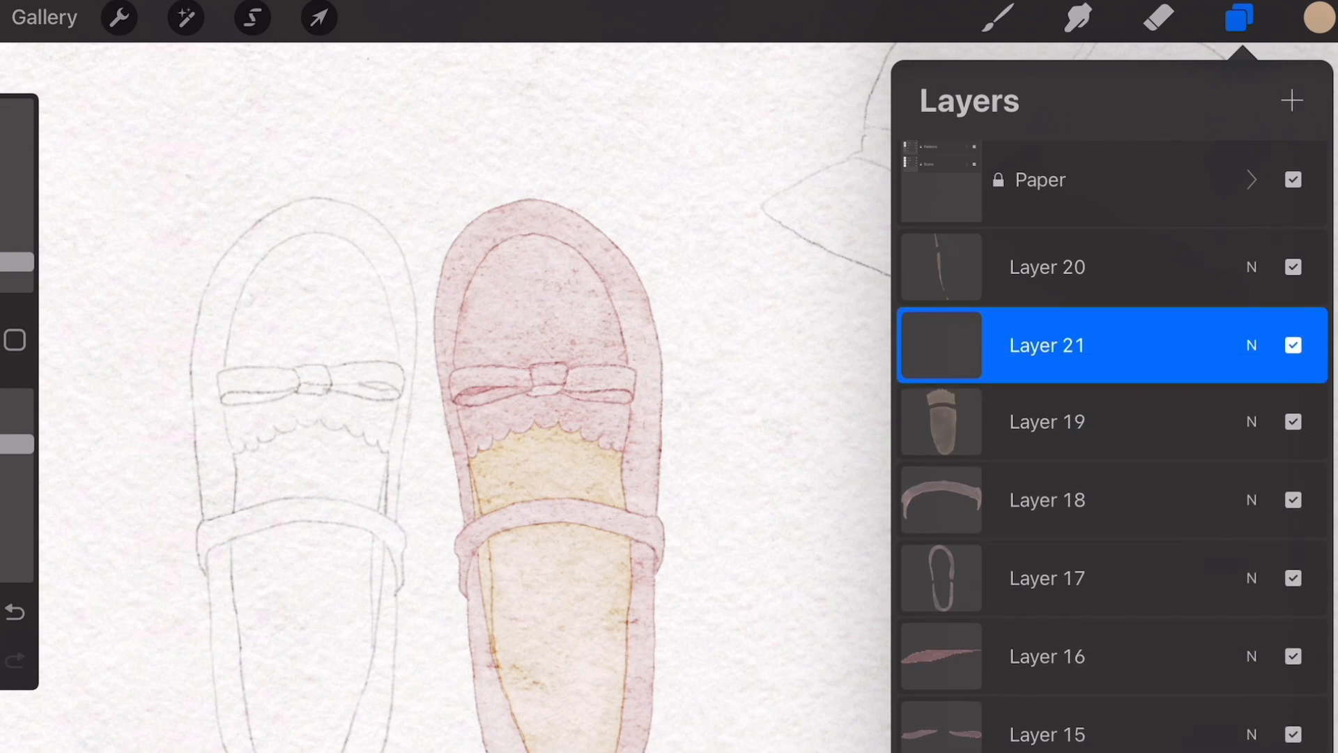
{"action": "left_click", "coordinate": [1047, 344]}
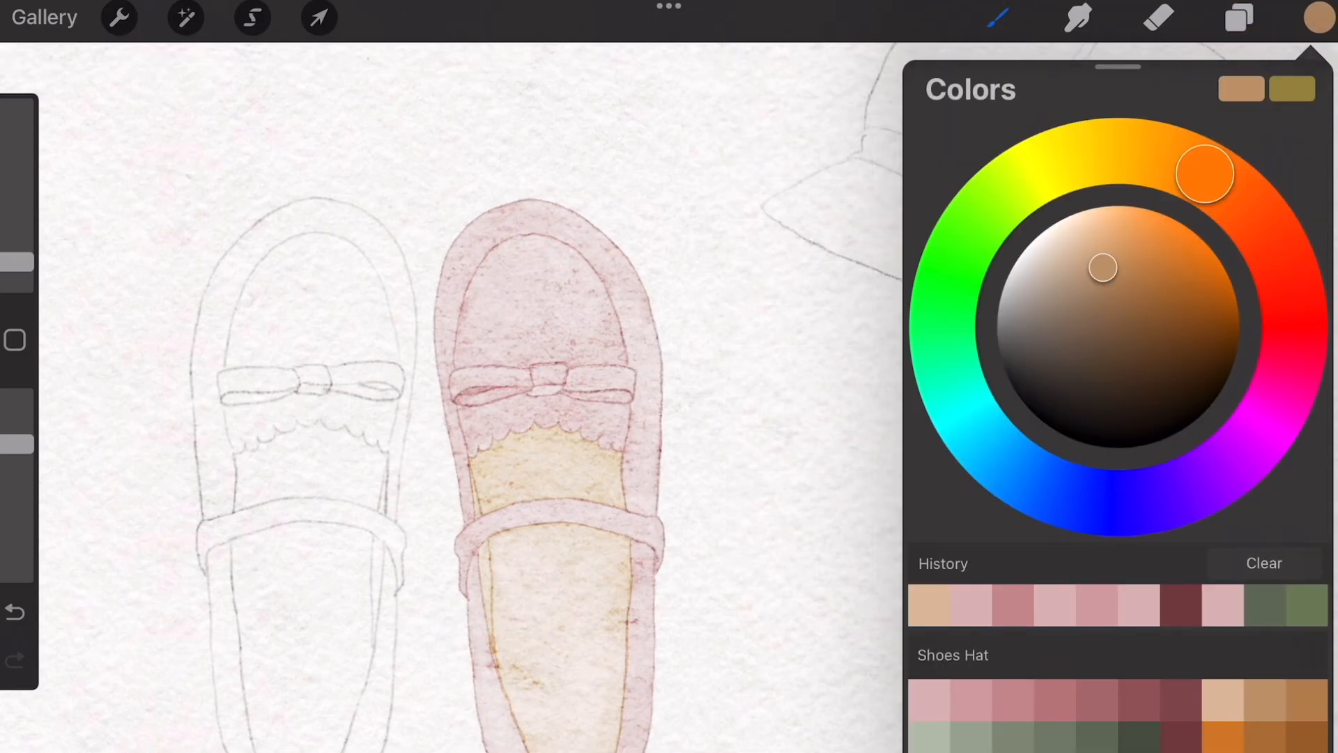
Deepen the insole edges with warm brown using the Sublime Watercolor Bloom 01 brush.
{"action": "left_click", "coordinate": [997, 18]}
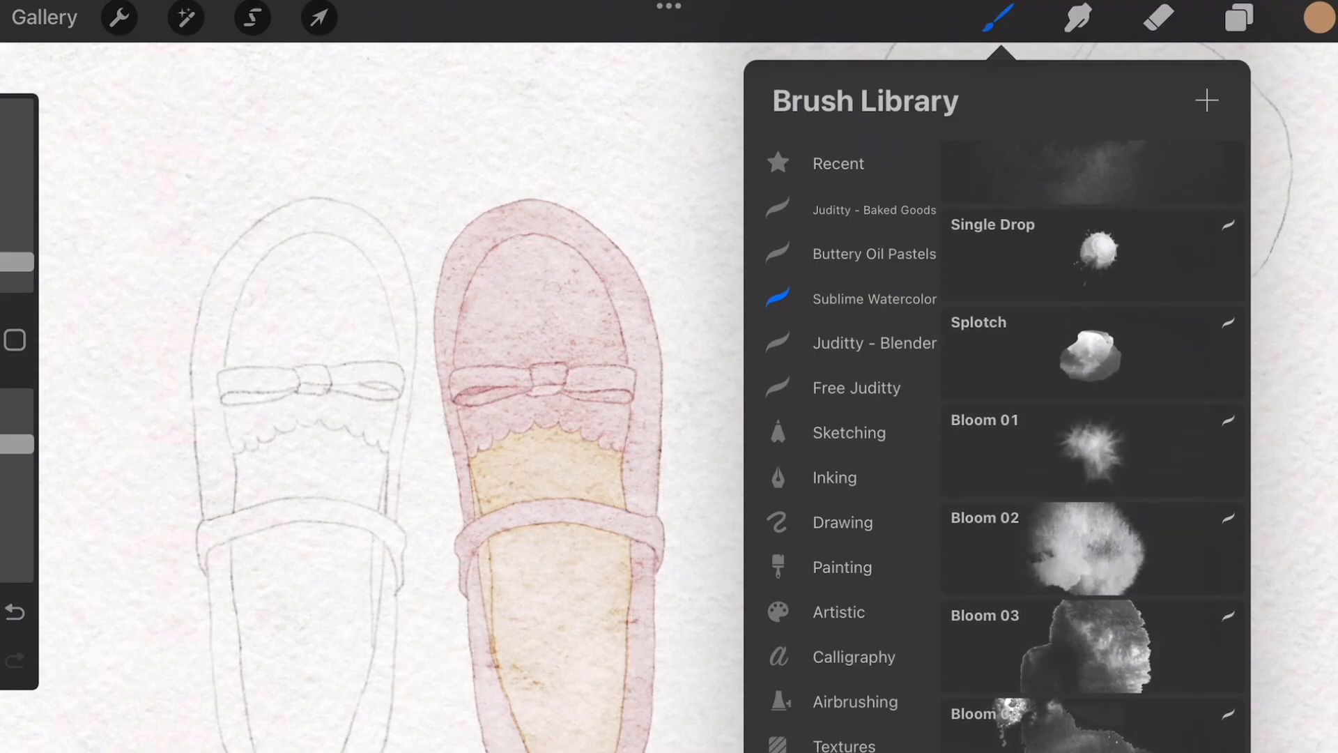
{"action": "left_click", "coordinate": [1091, 450]}
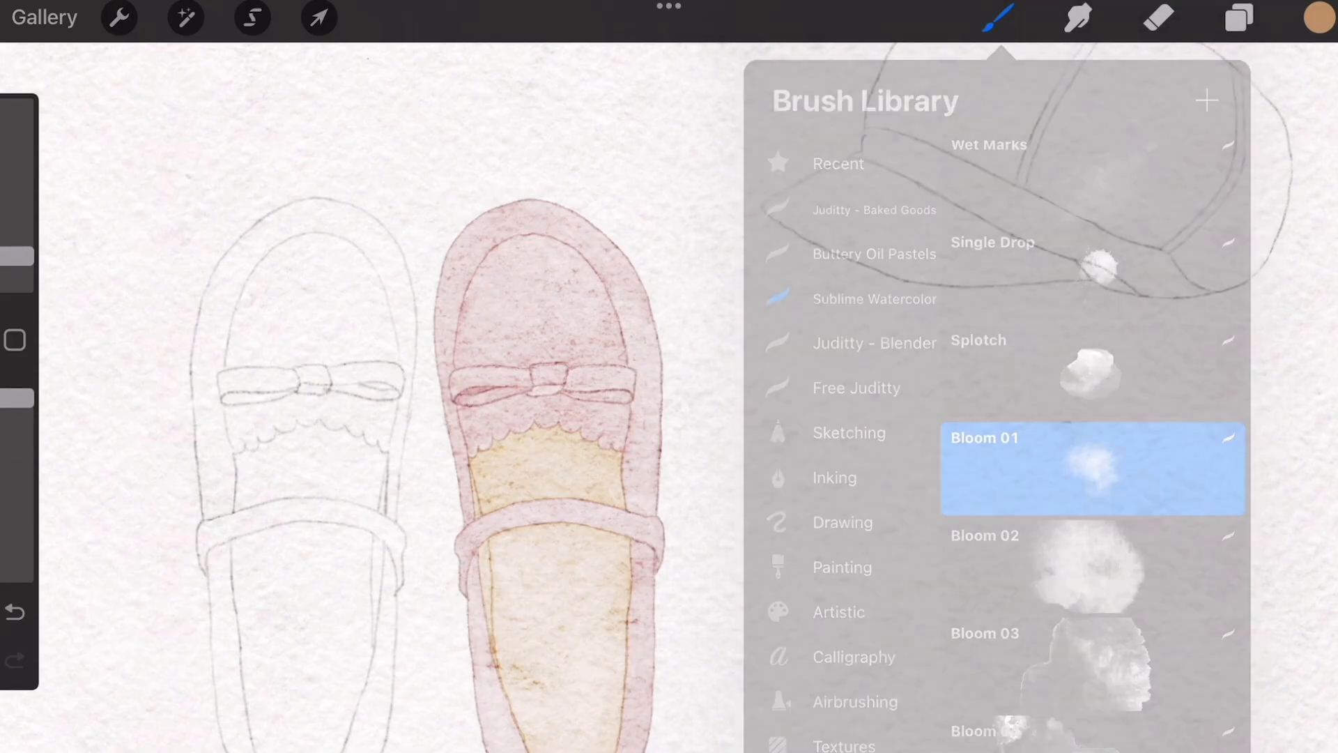
{"action": "left_click", "coordinate": [1090, 466]}
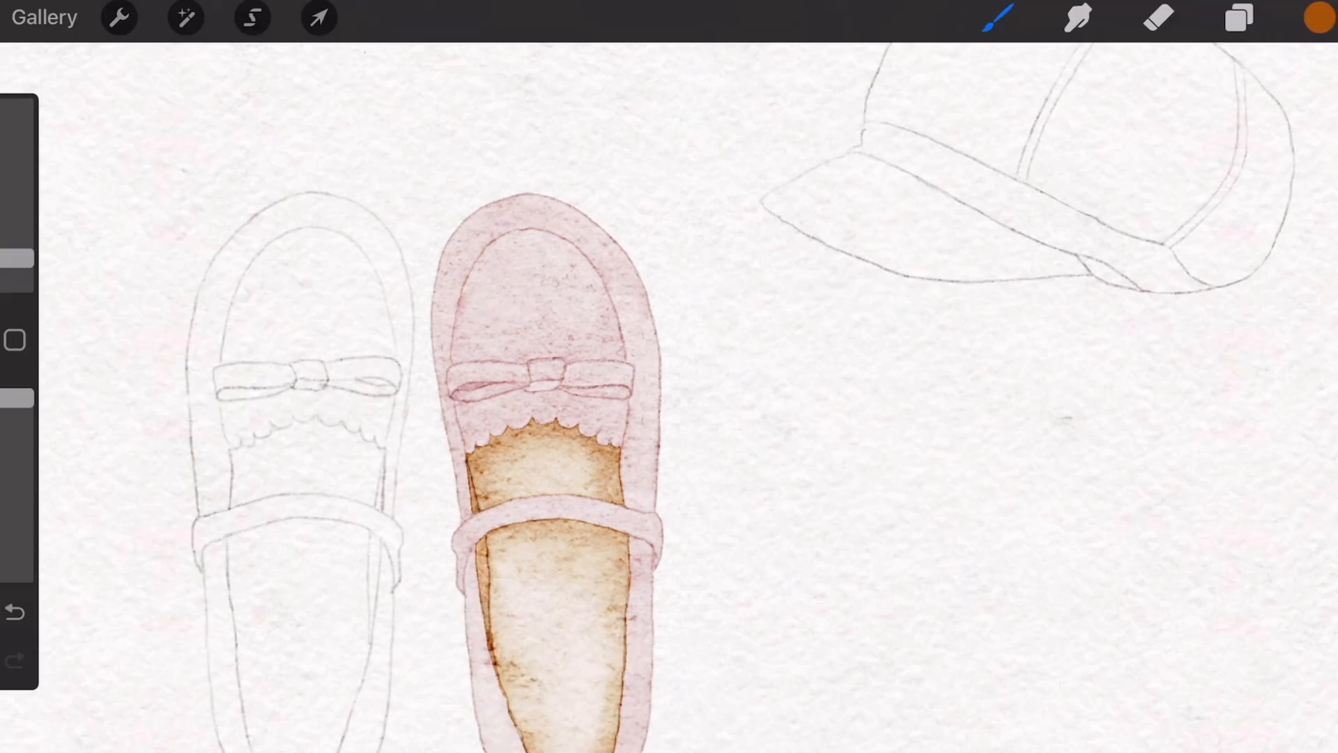
{"action": "left_click", "coordinate": [1238, 18]}
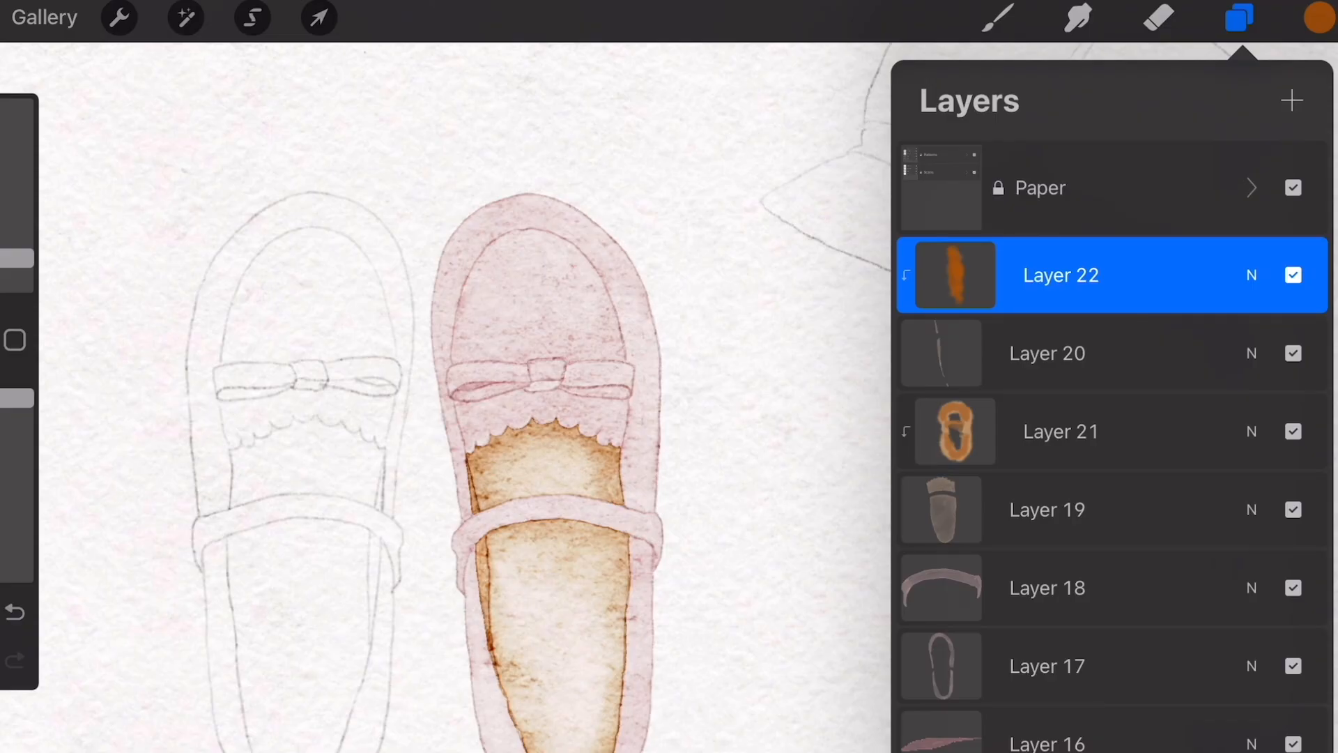
Add Layer 23 above Layer 17 as a Clipping Mask and choose a dusty pink.
{"action": "left_click", "coordinate": [1047, 666]}
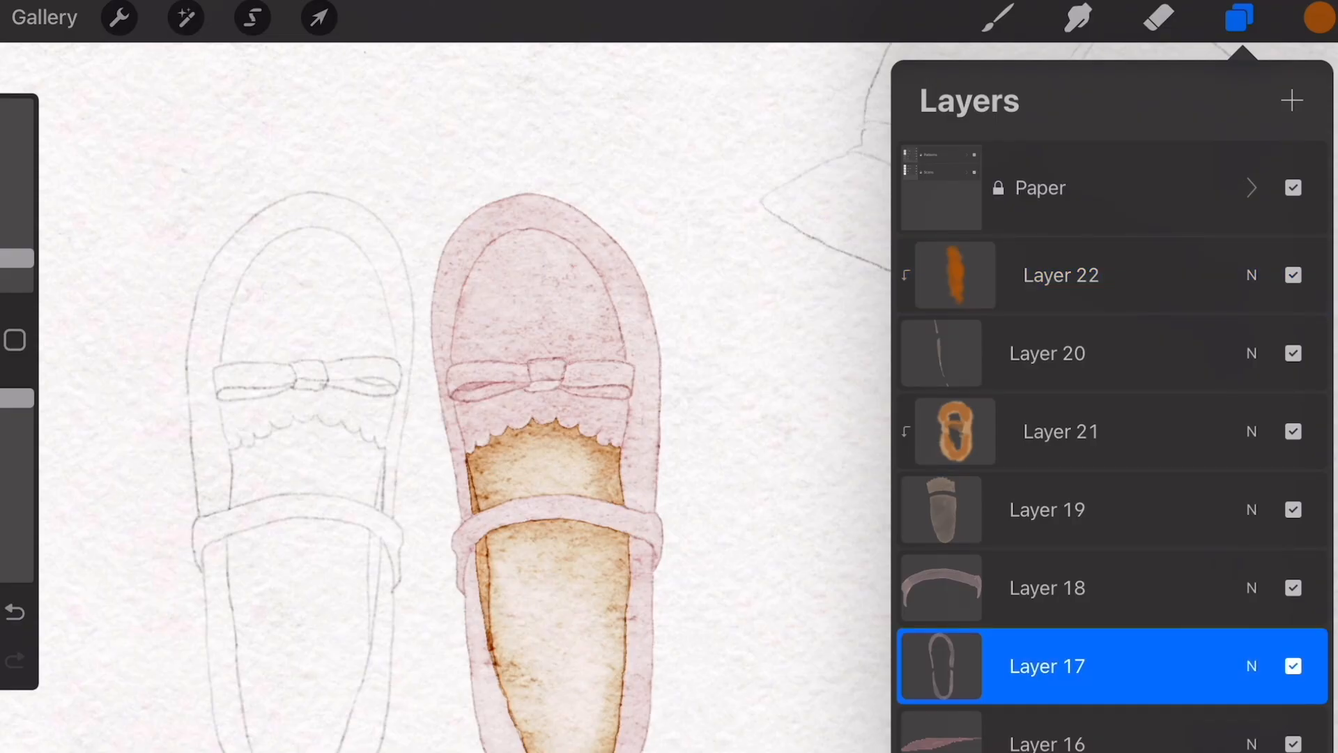
{"action": "scroll", "scroll_direction": "down", "scroll_amount": 3}
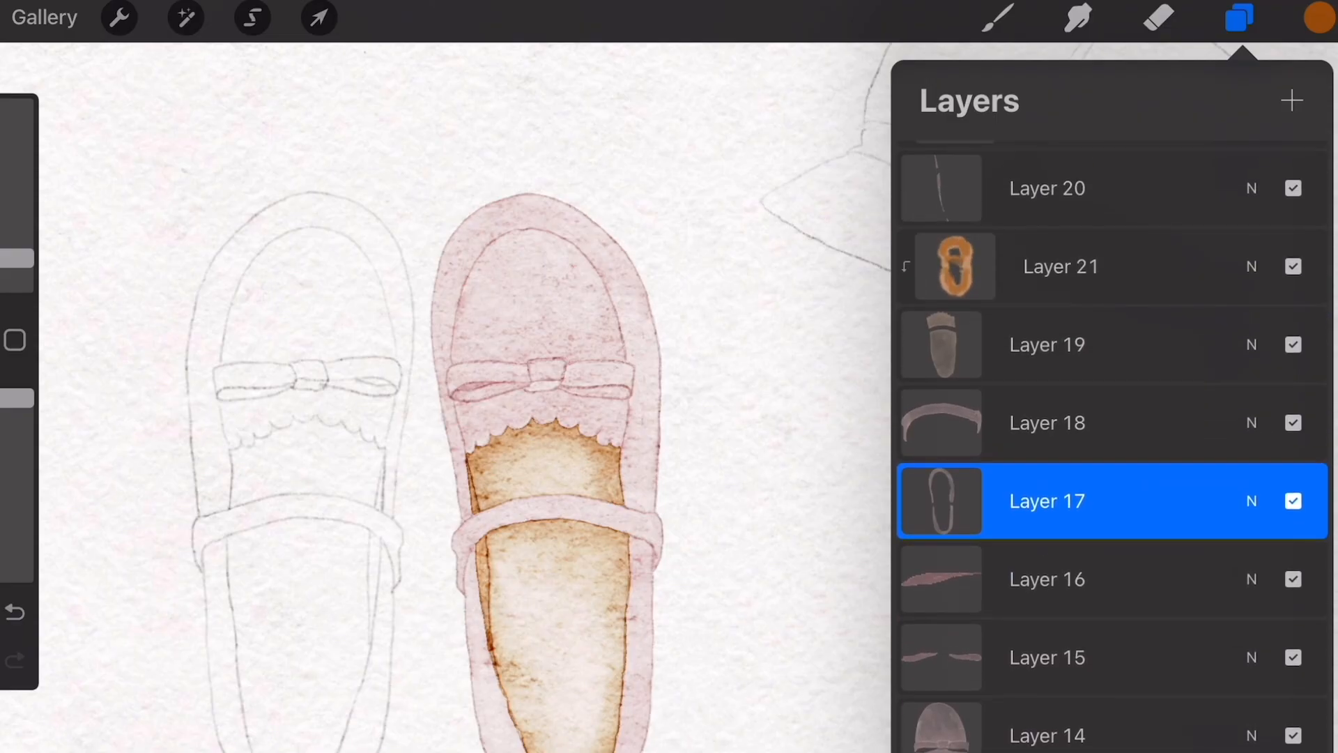
{"action": "left_click", "coordinate": [1290, 101]}
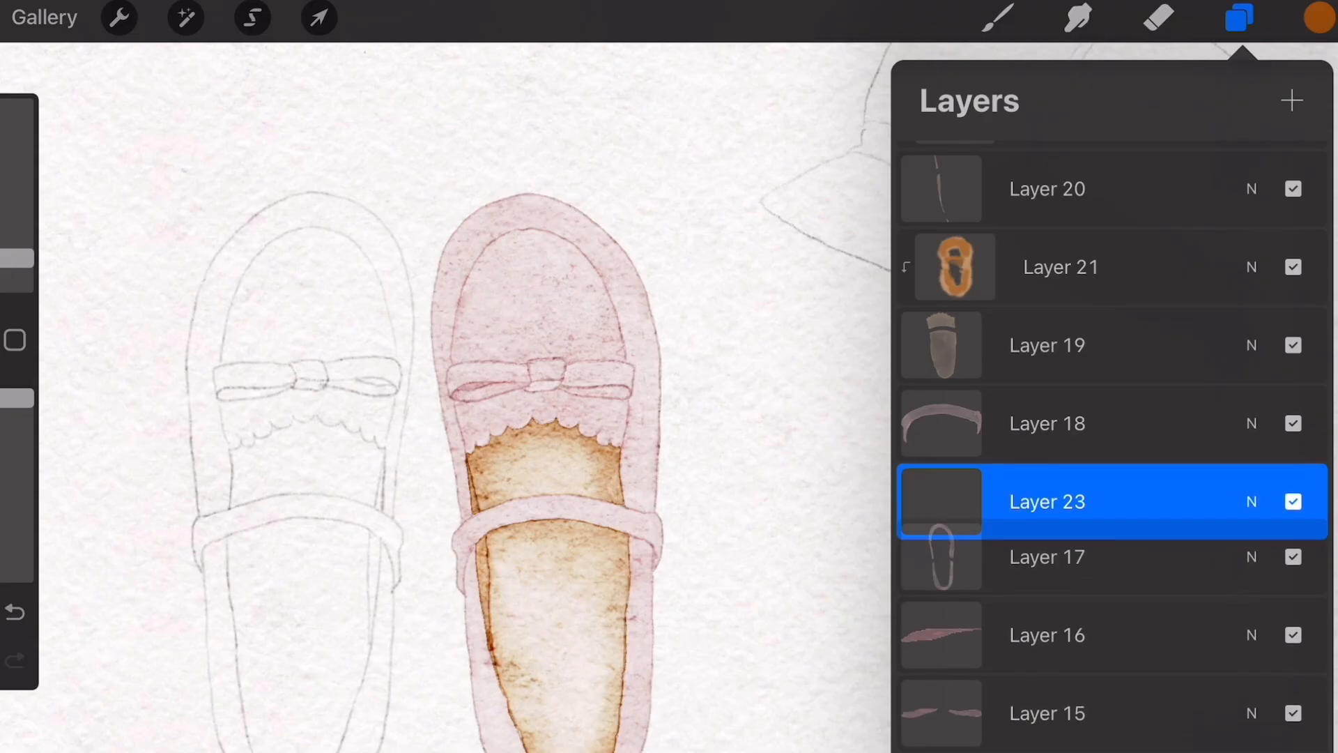
{"action": "left_click", "coordinate": [1047, 500]}
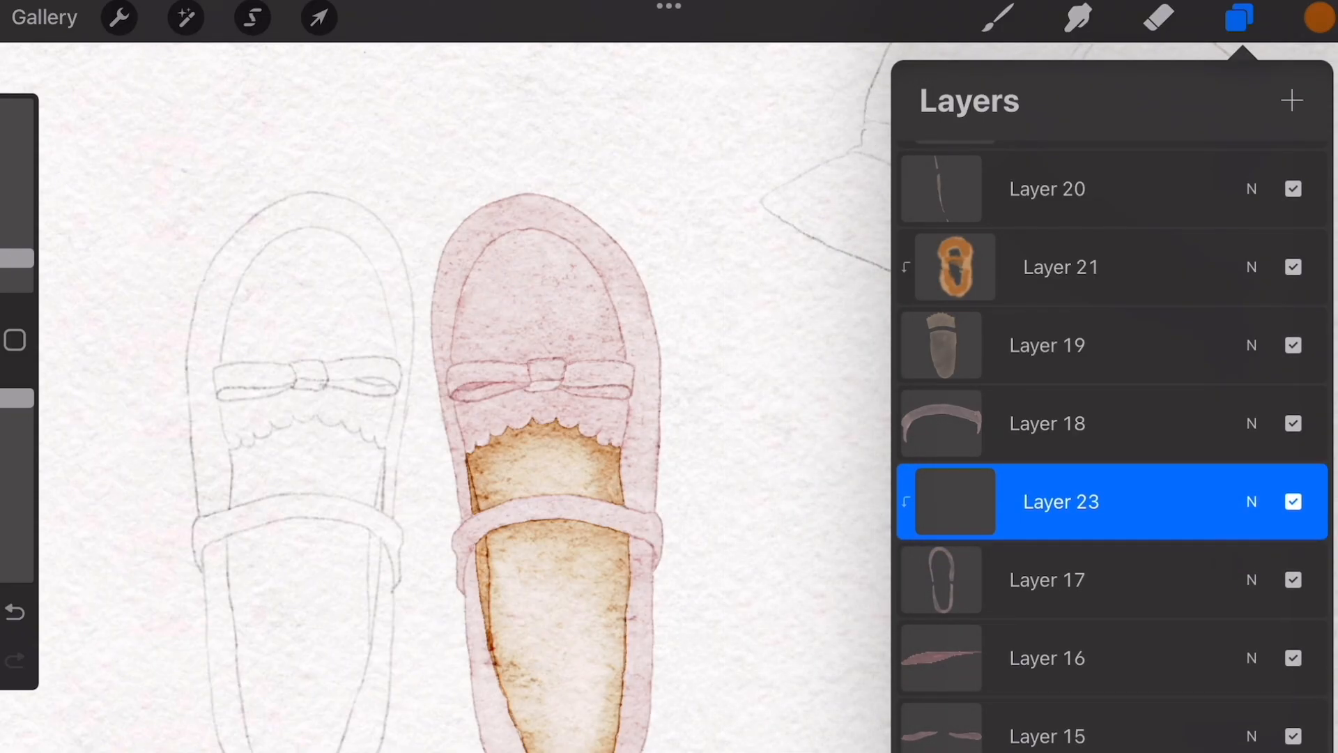
{"action": "left_click", "coordinate": [1317, 17]}
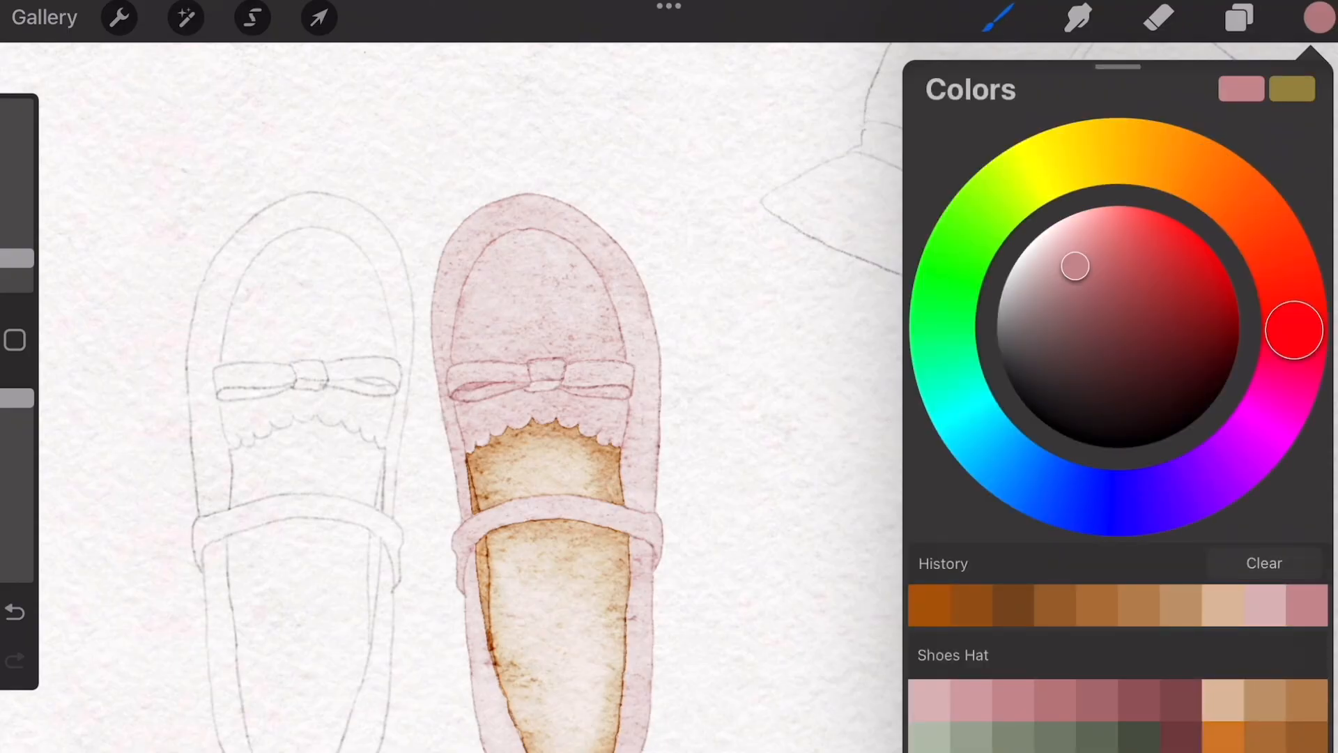
Paint deeper rose shading along the right shoe's edges, strap and bow over the pink wash.
{"action": "left_click", "coordinate": [1000, 18]}
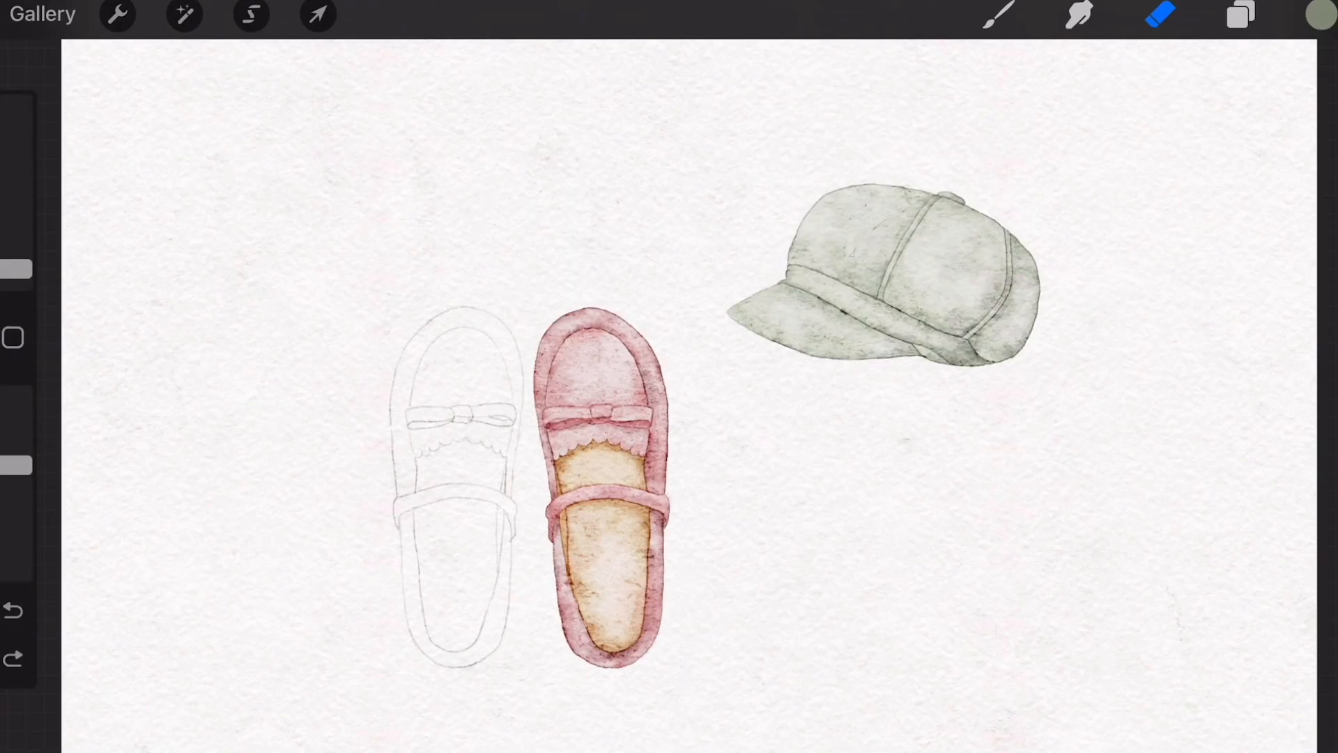
{"action": "left_click", "coordinate": [1240, 15]}
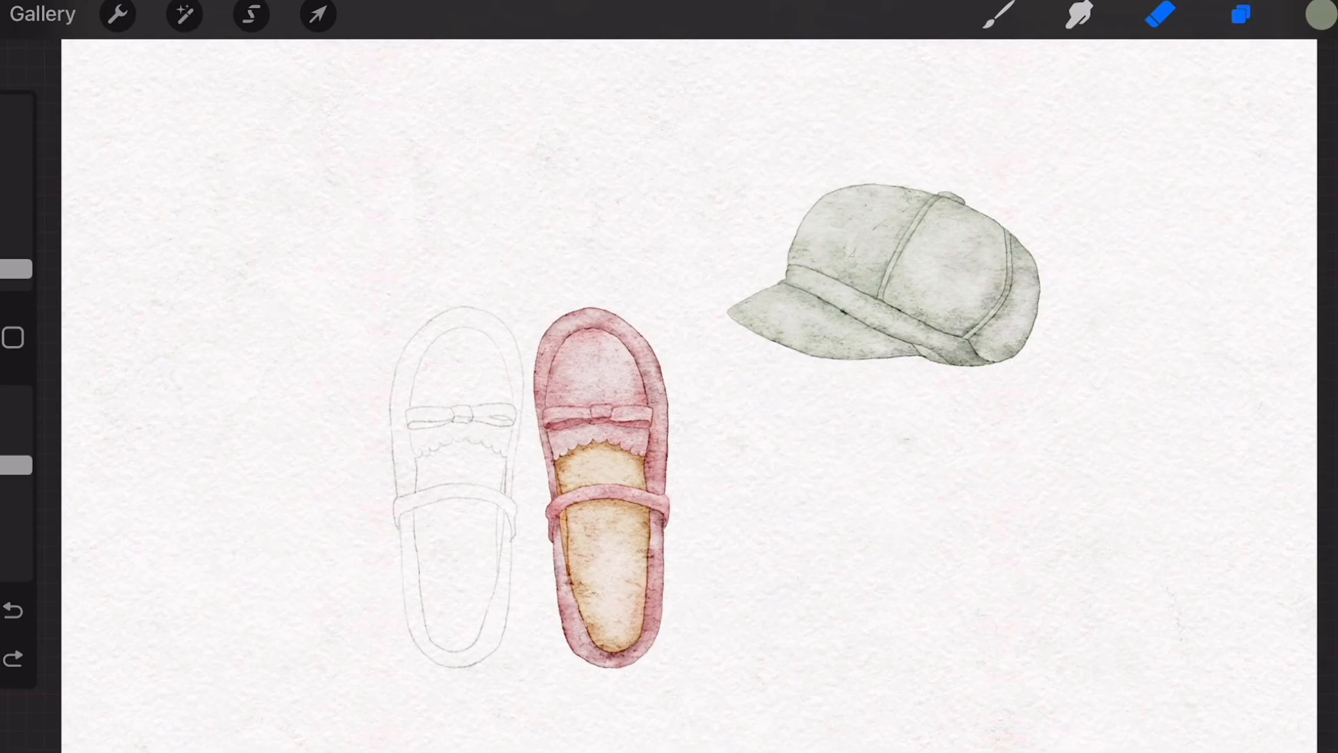
Merge Layers 14-24 into one shoe layer and duplicate it over the left shoe's outline.
{"action": "left_click", "coordinate": [1240, 15]}
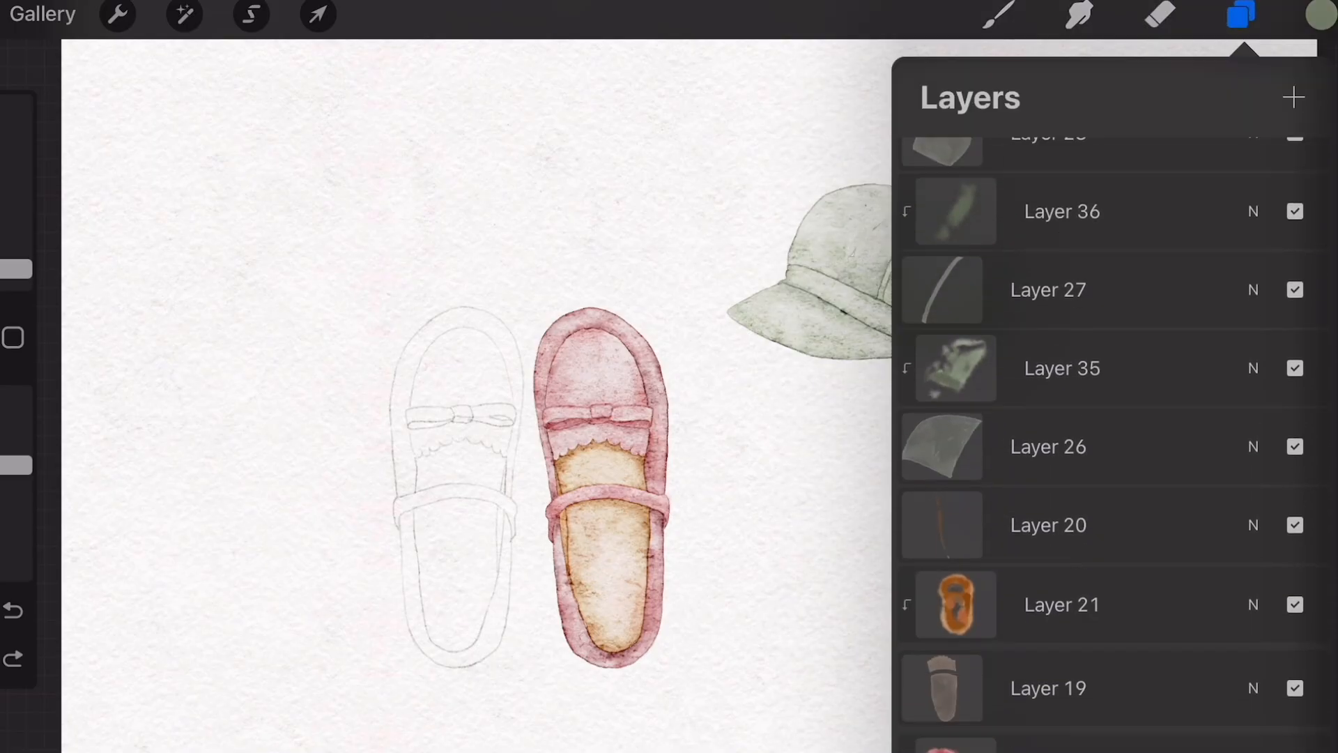
{"action": "scroll", "scroll_direction": "down", "scroll_amount": 3}
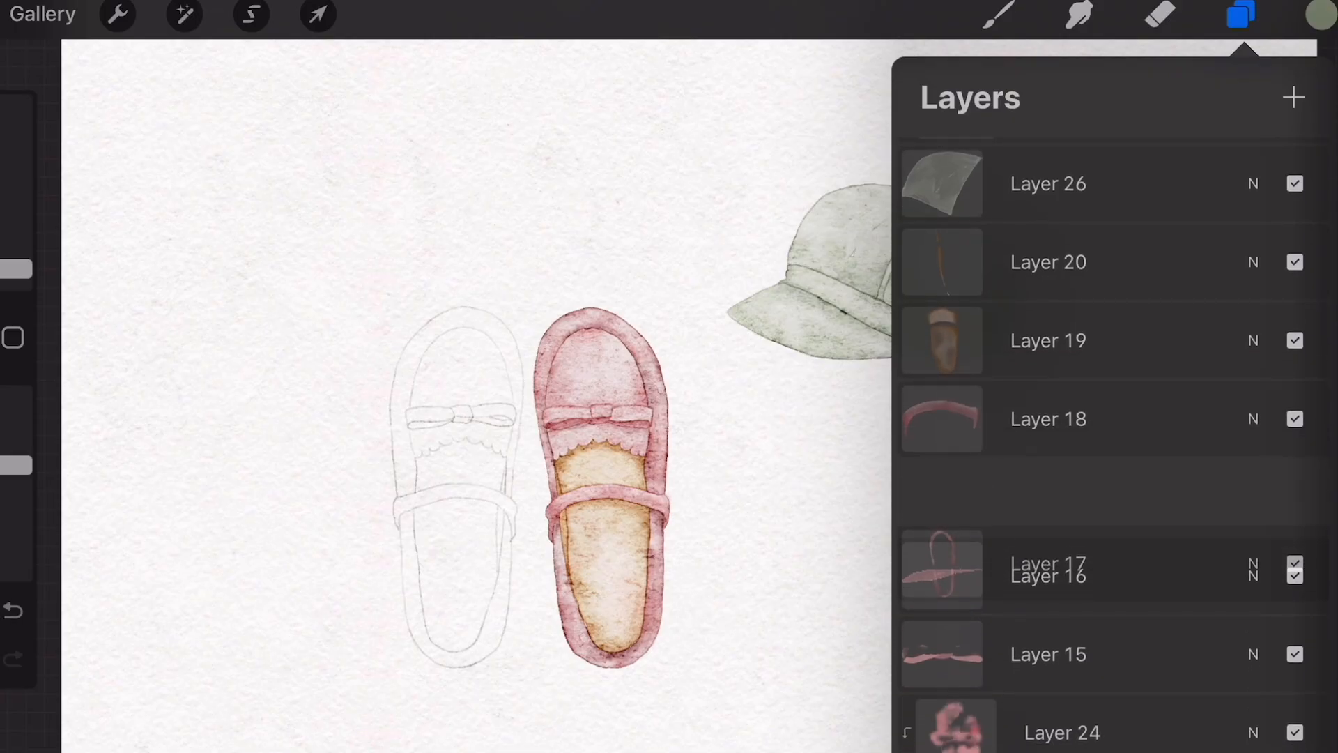
{"action": "scroll", "scroll_direction": "down", "scroll_amount": 3}
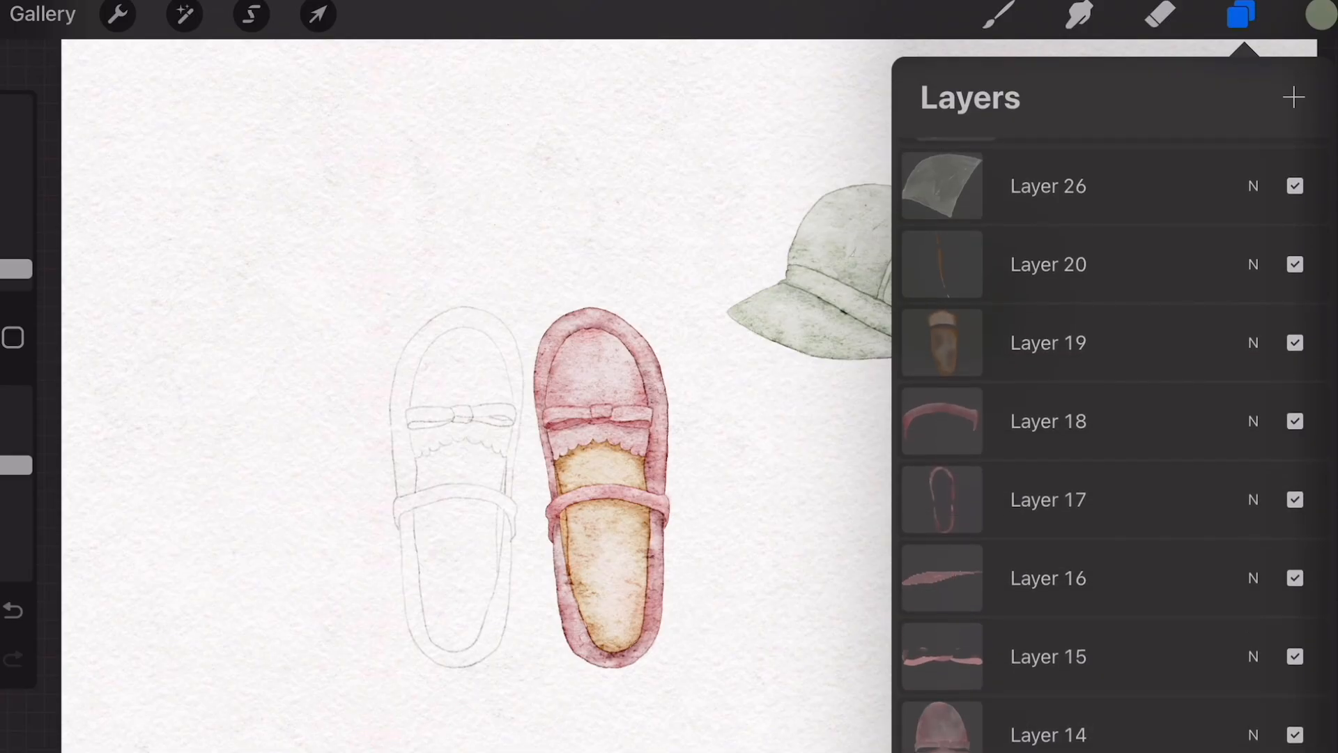
{"action": "scroll", "scroll_direction": "up", "scroll_amount": 3}
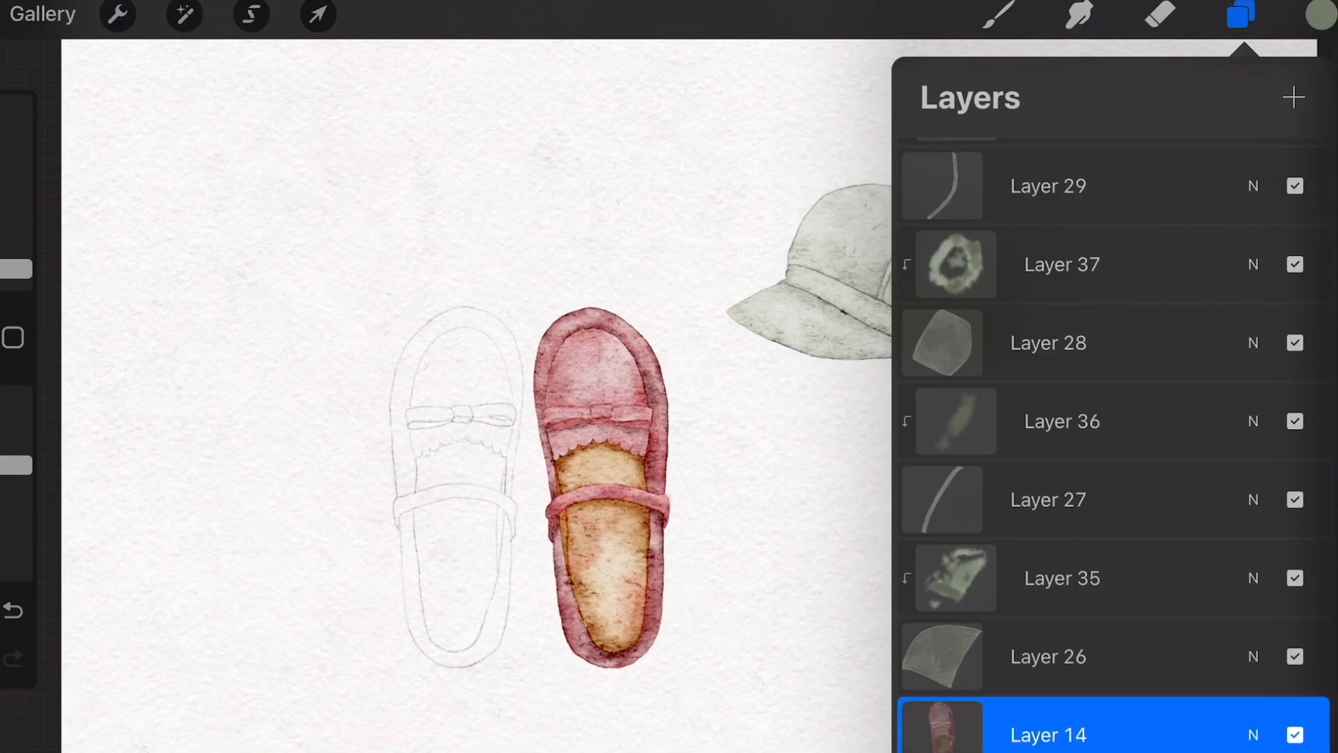
{"action": "left_click", "coordinate": [317, 15]}
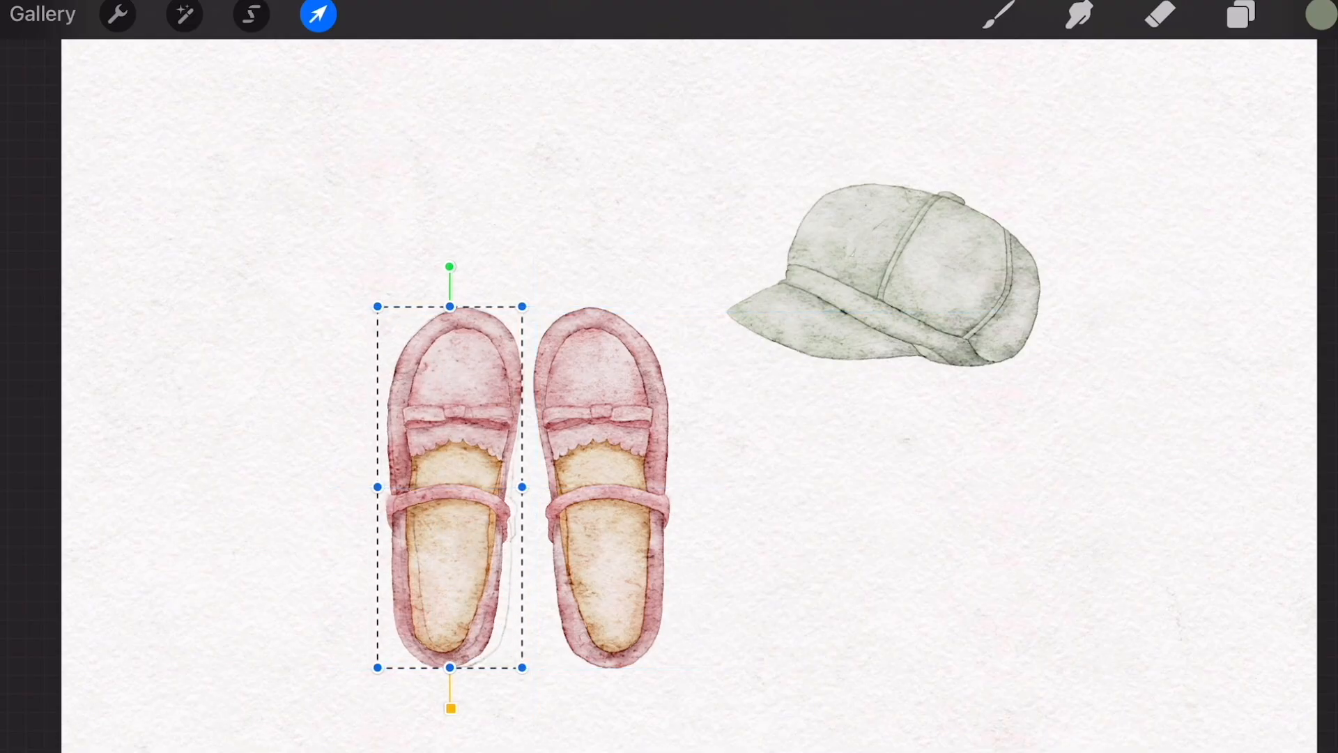
Drag the mirrored shoe copy onto the left shoe outline.
{"action": "left_click_drag", "start_coordinate": [450, 266], "coordinate": [435, 271]}
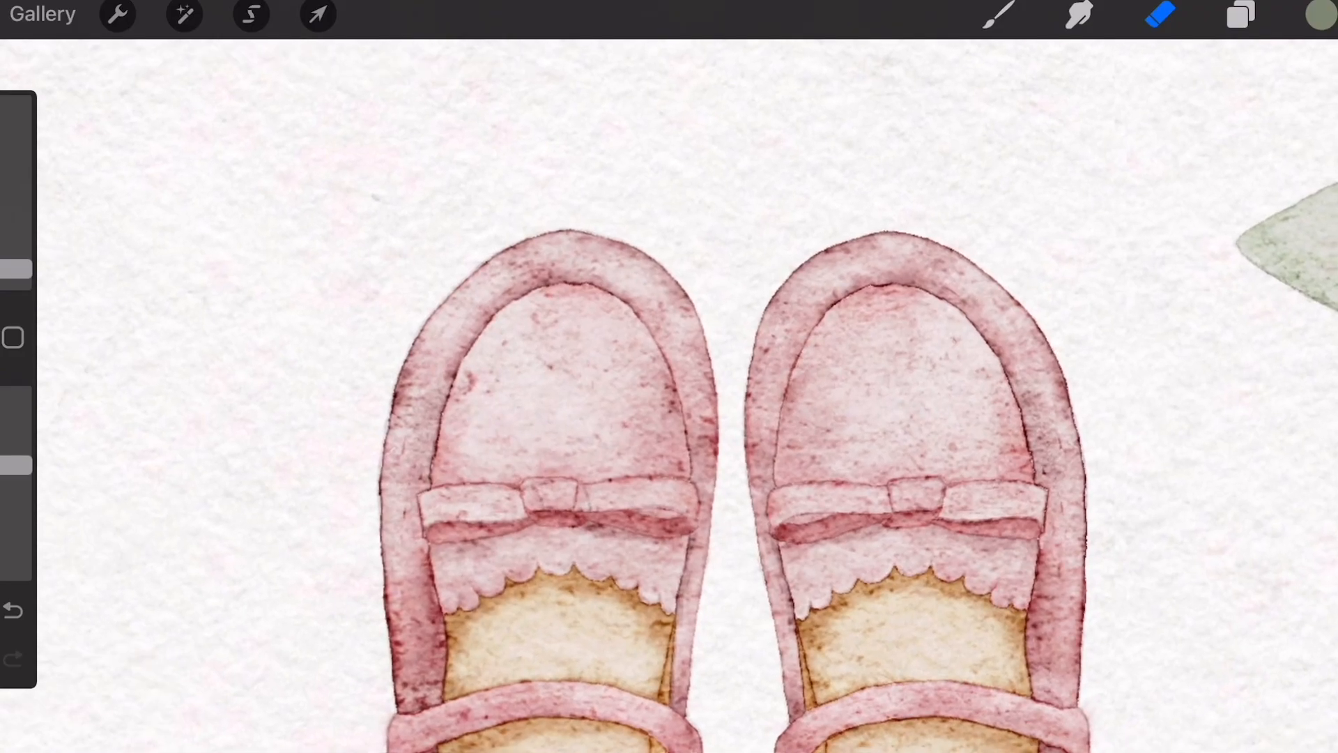
Select the copied left shoe layer and erase small white spots in its bow knot.
{"action": "left_click", "coordinate": [1240, 15]}
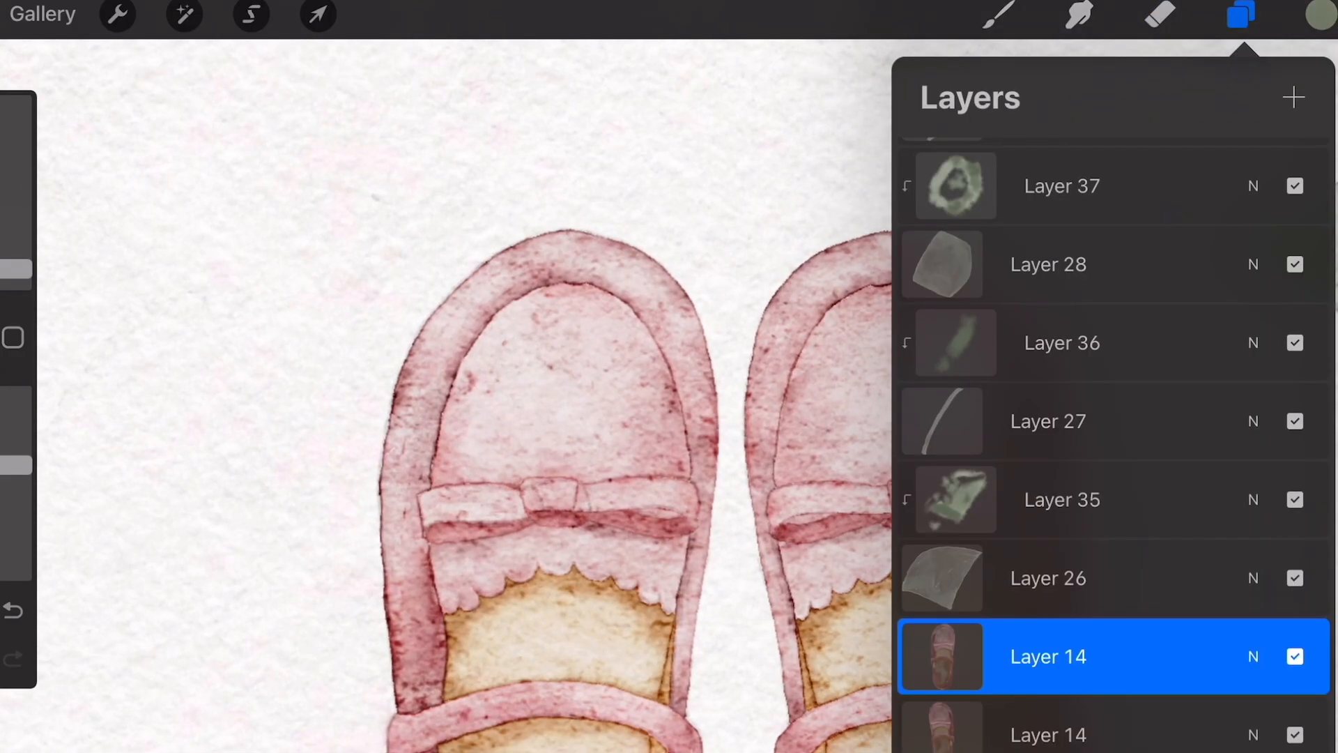
{"action": "left_click", "coordinate": [1240, 15]}
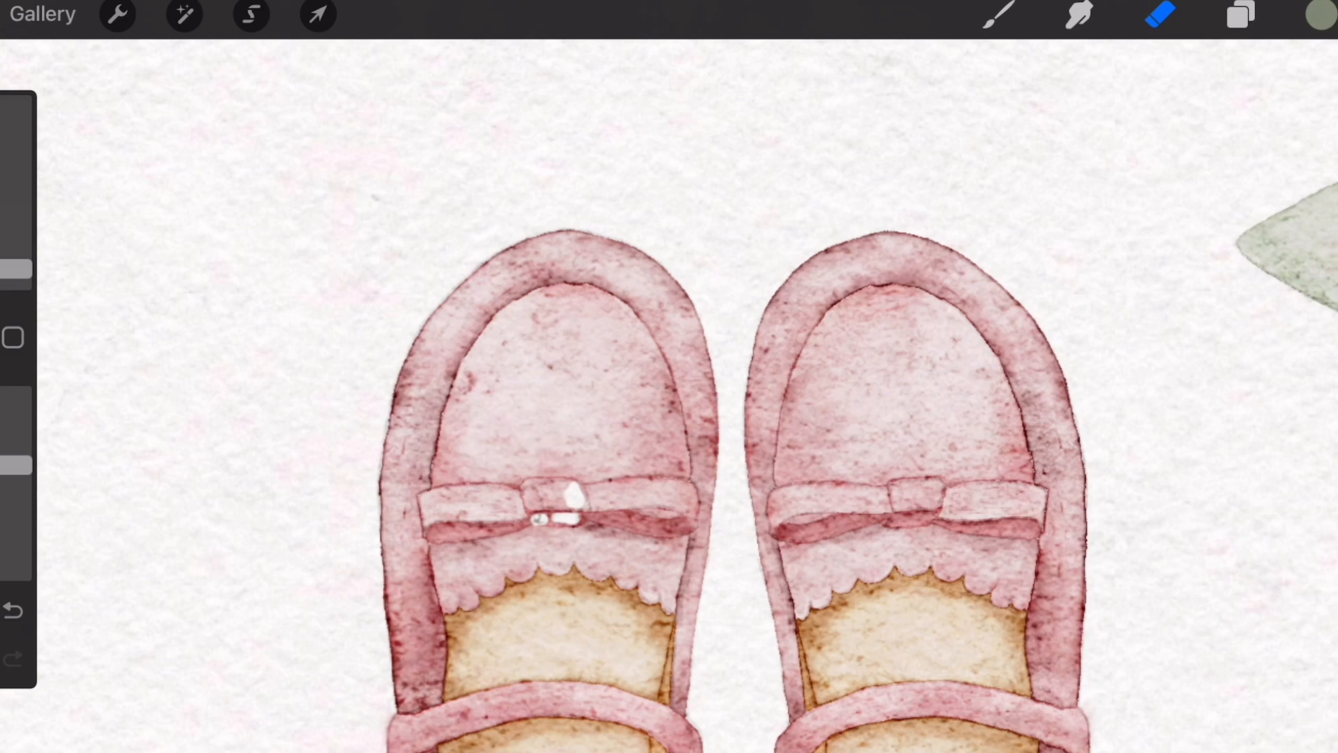
{"action": "left_click", "coordinate": [1241, 14]}
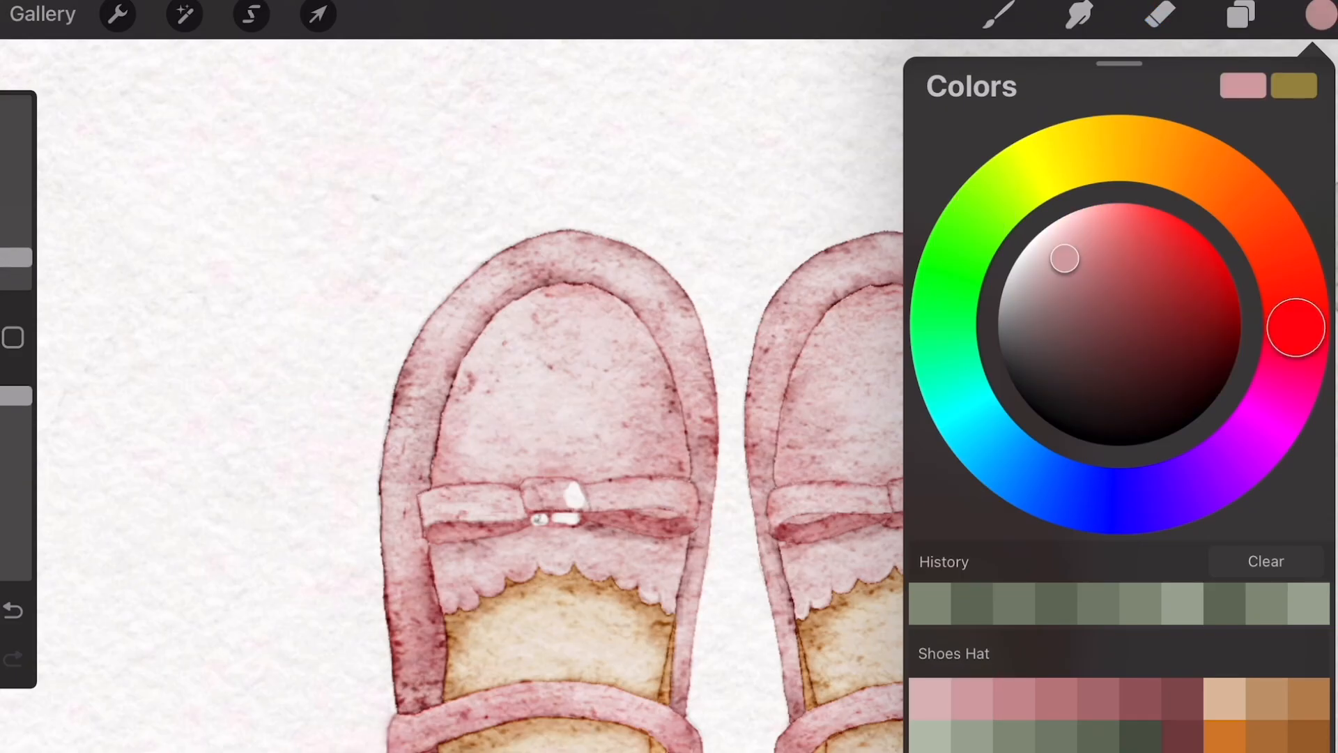
Paint pink over the bow's white spots, blend with Tiny Blender, and add Hard Edge Round texture.
{"action": "left_click", "coordinate": [1000, 16]}
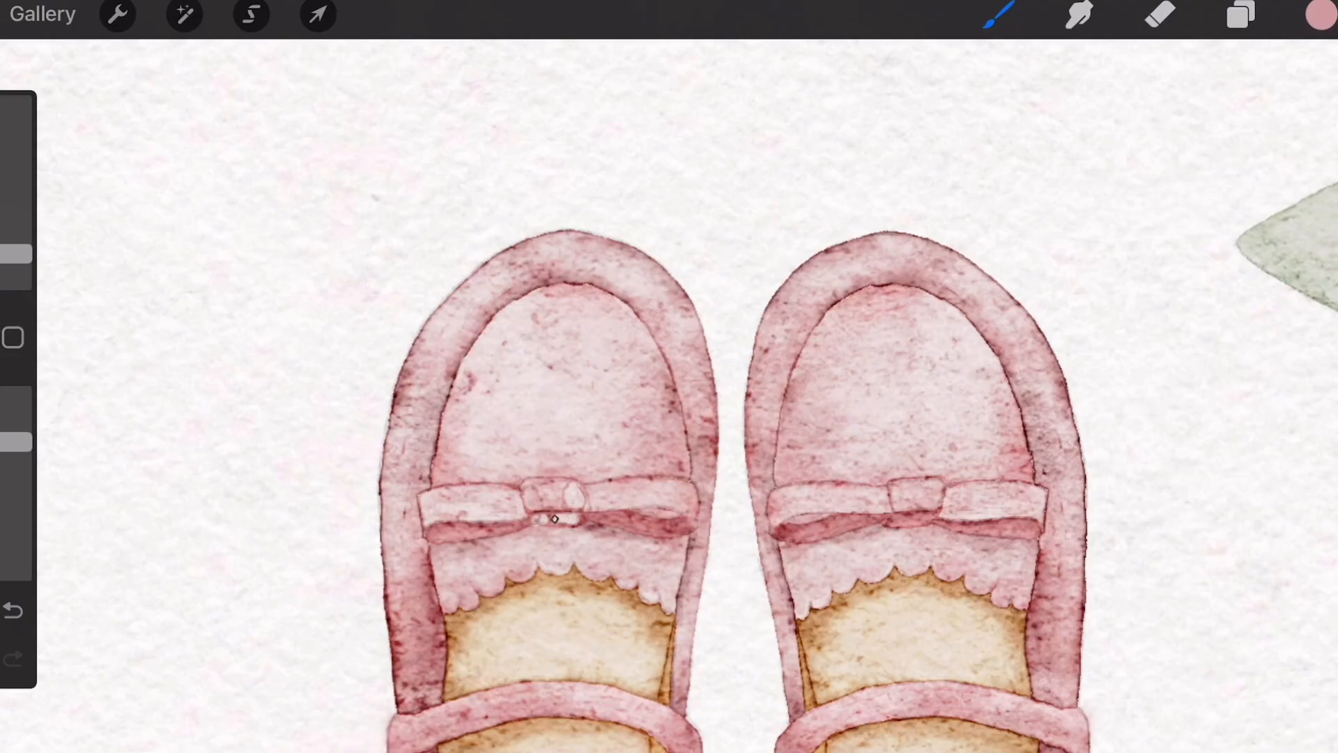
{"action": "left_click", "coordinate": [553, 519]}
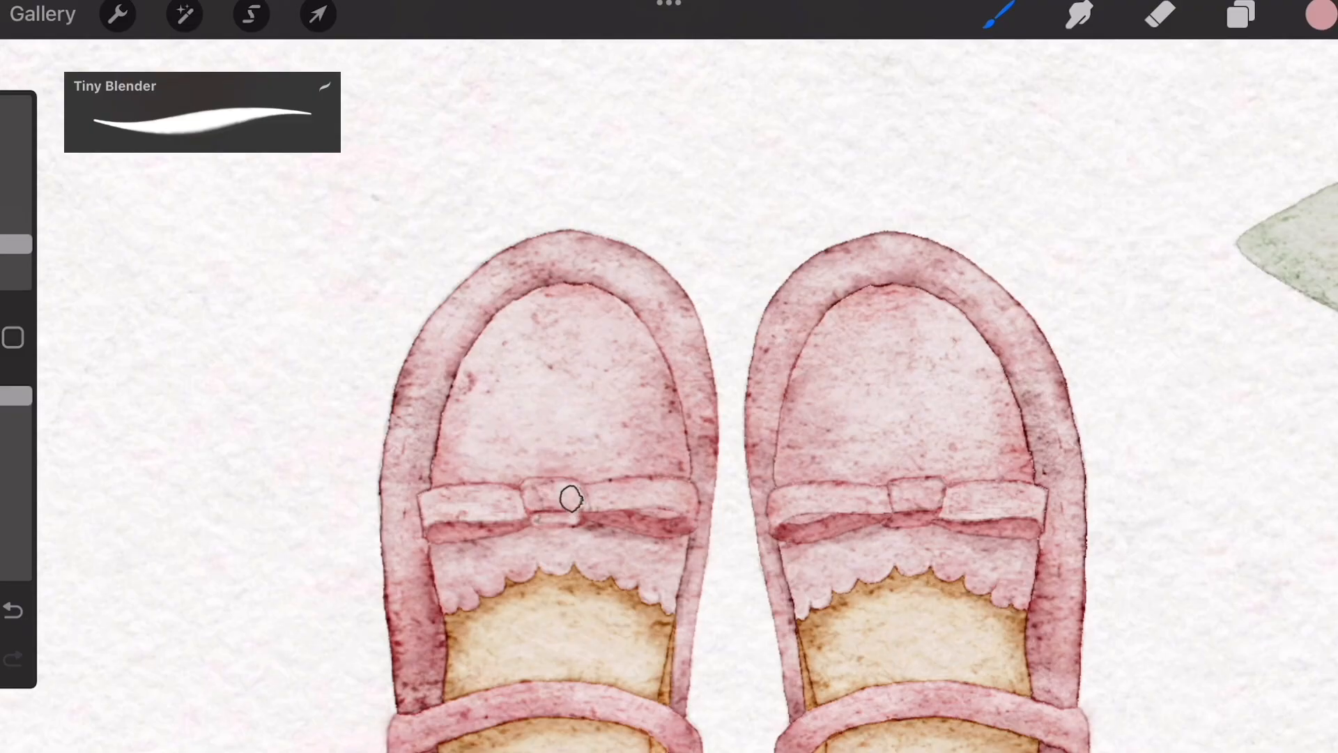
{"action": "mouse_move", "coordinate": [547, 497]}
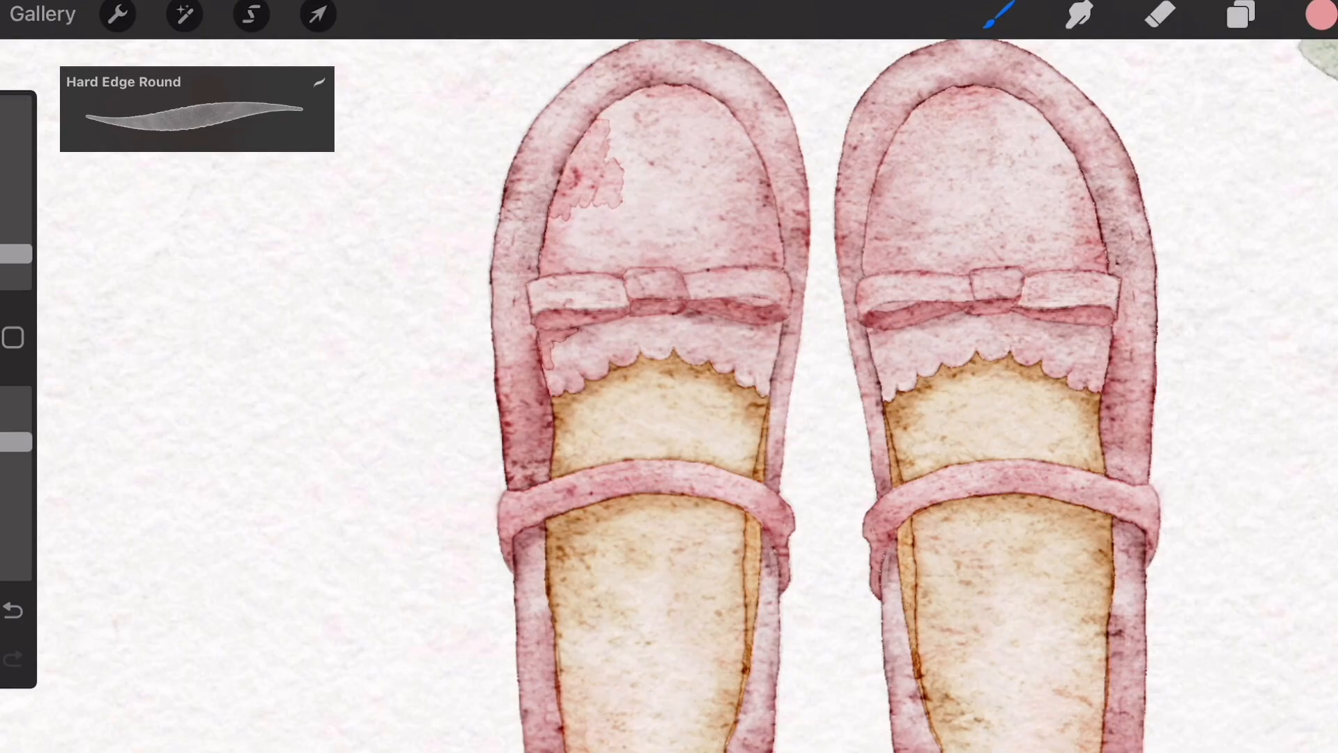
{"action": "left_click", "coordinate": [1078, 16]}
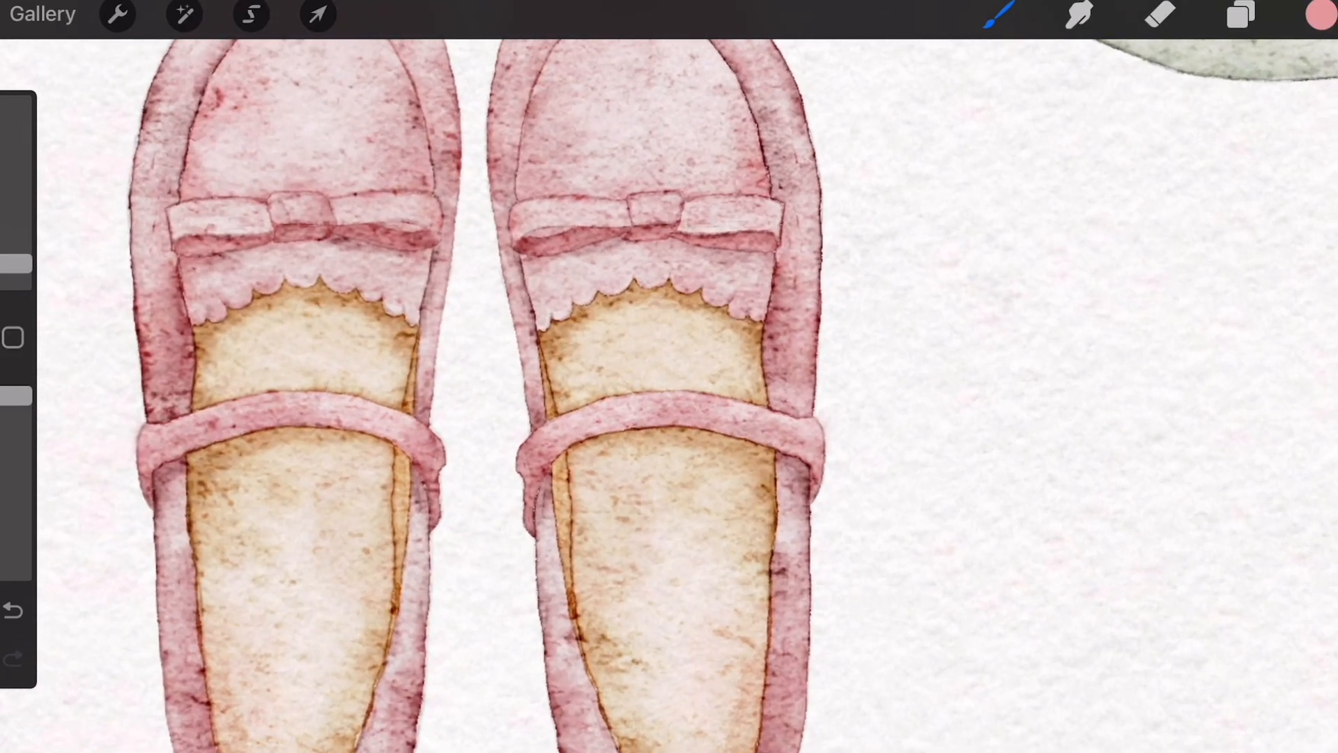
{"action": "left_click", "coordinate": [1318, 14]}
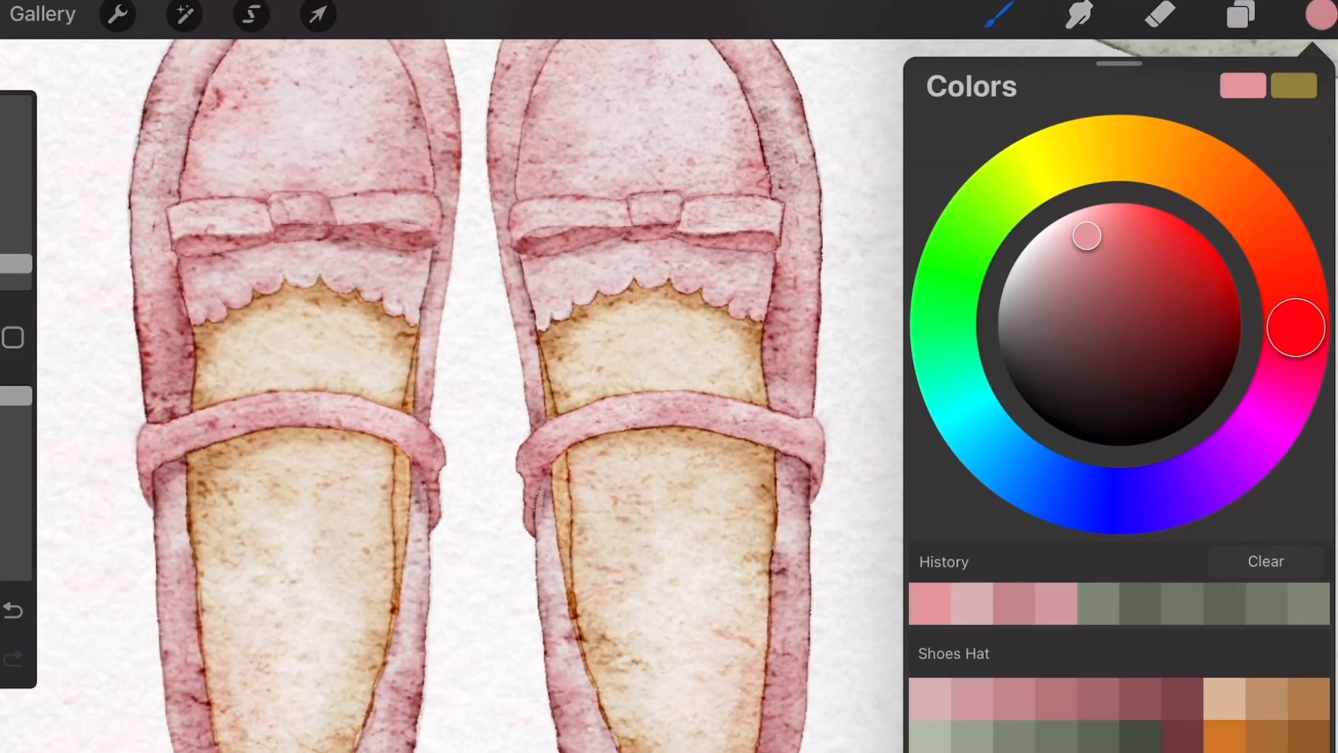
Dab orange speckles on the left insole, undo the stray blot, and return to Colors for pale peach.
{"action": "left_click", "coordinate": [1207, 169]}
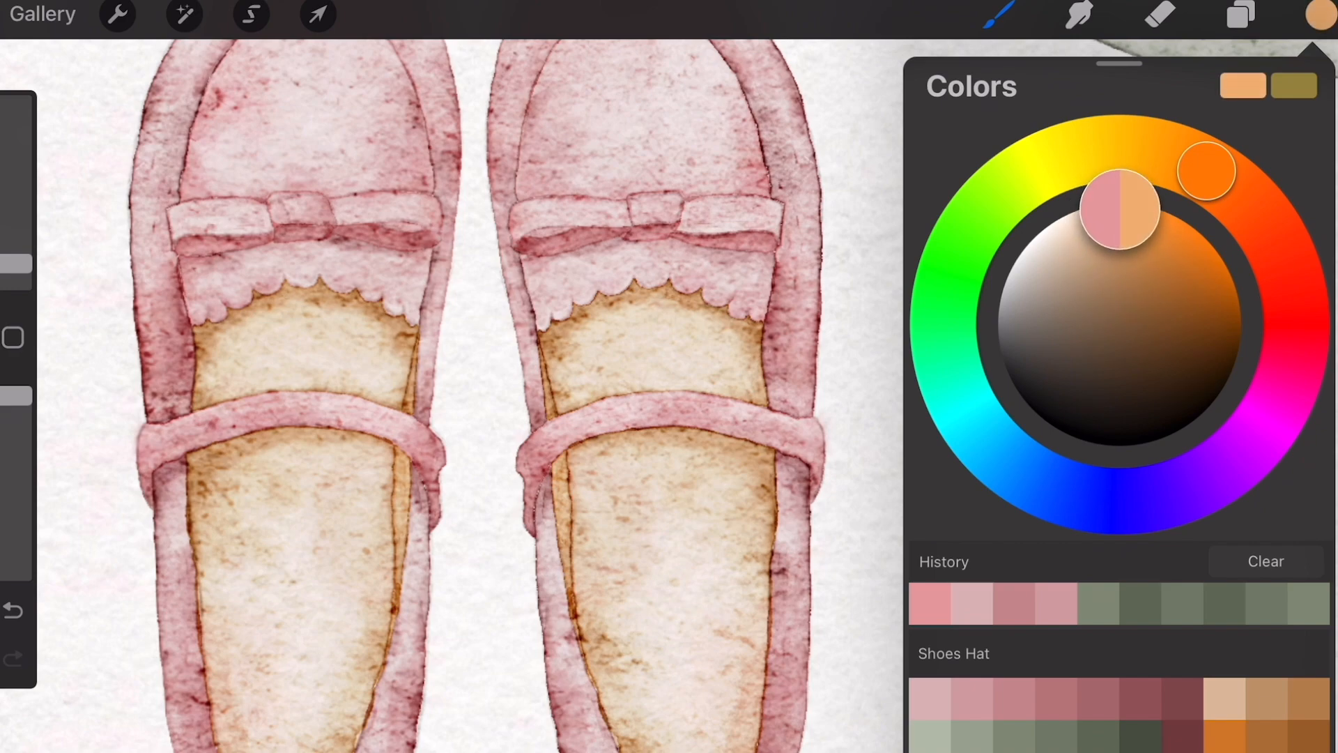
{"action": "left_click", "coordinate": [1002, 15]}
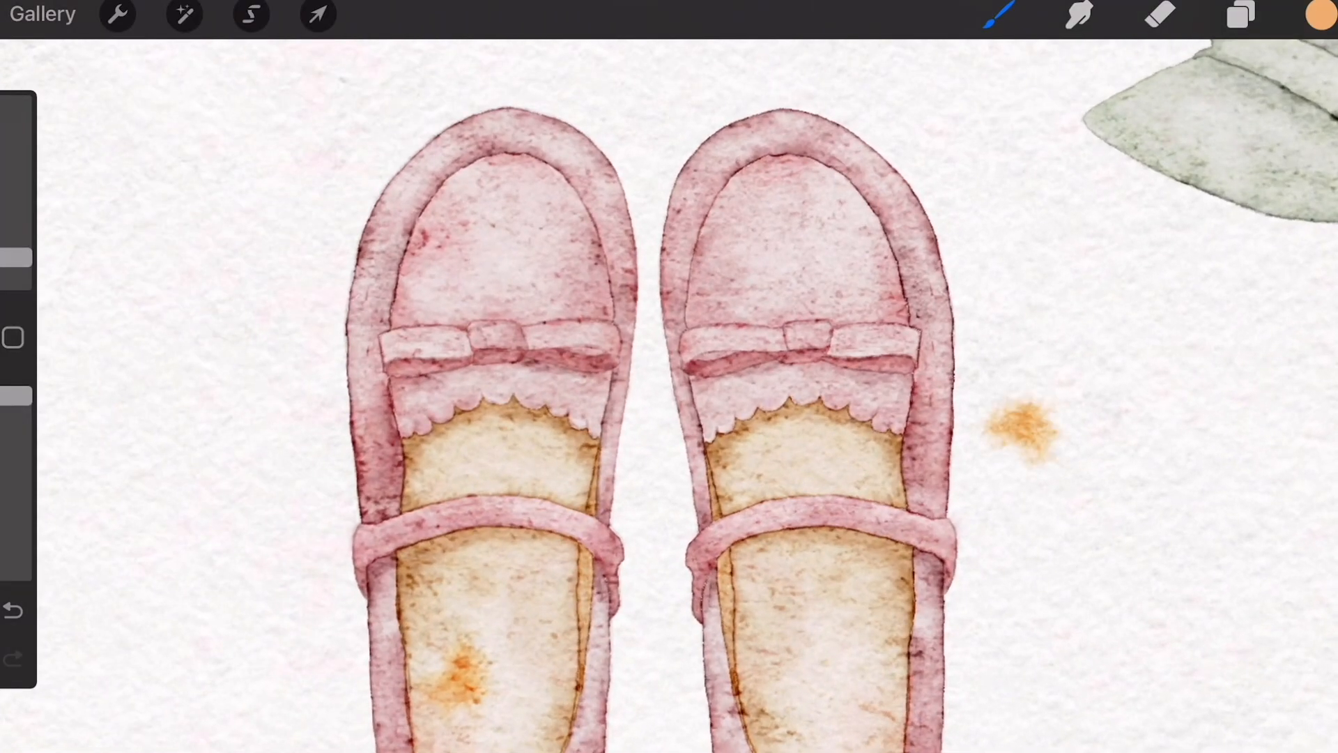
{"action": "left_click", "coordinate": [1318, 15]}
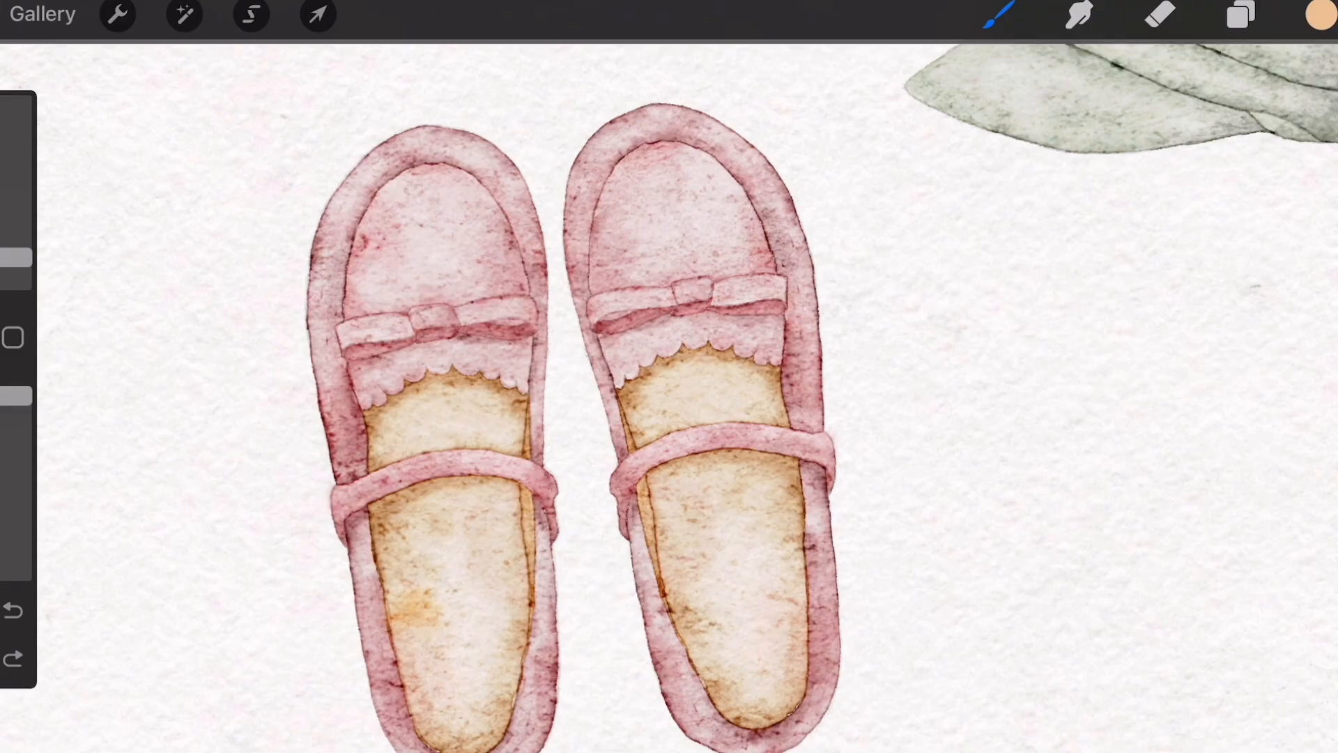
{"action": "left_click", "coordinate": [12, 609]}
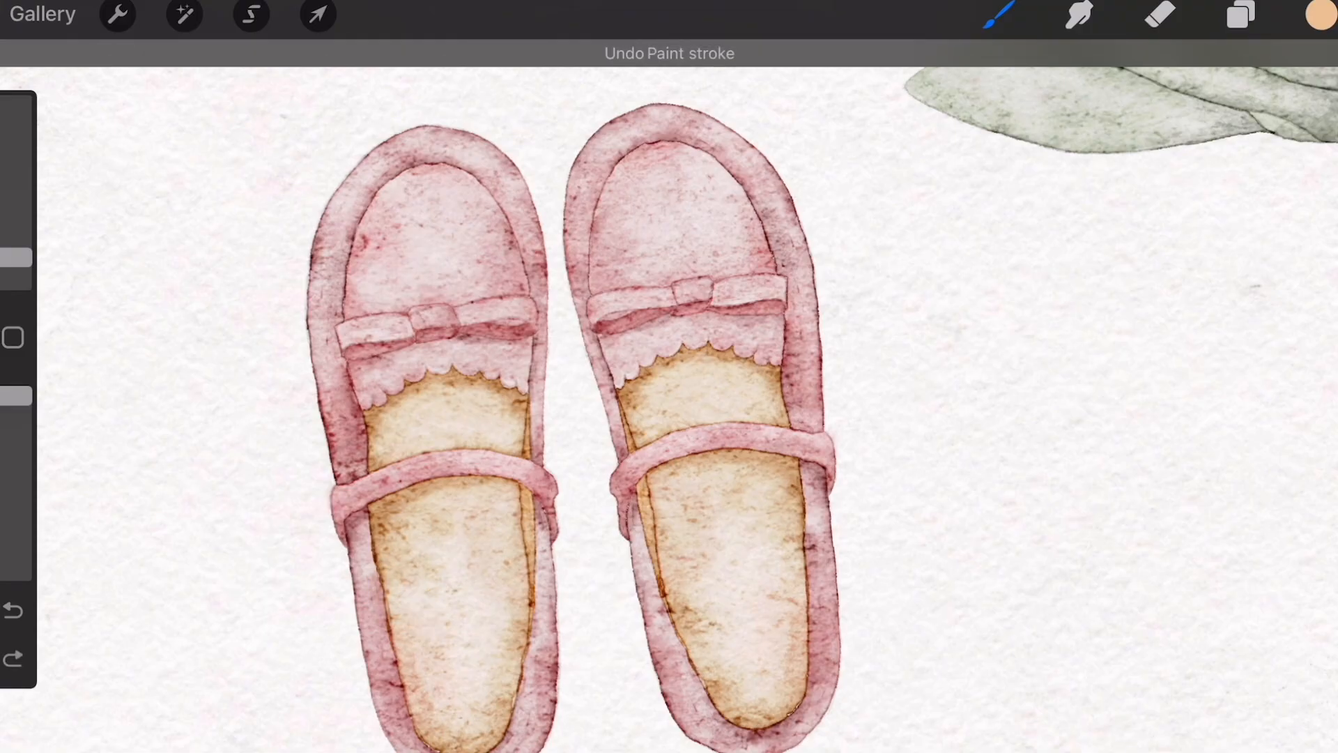
{"action": "left_click", "coordinate": [1317, 16]}
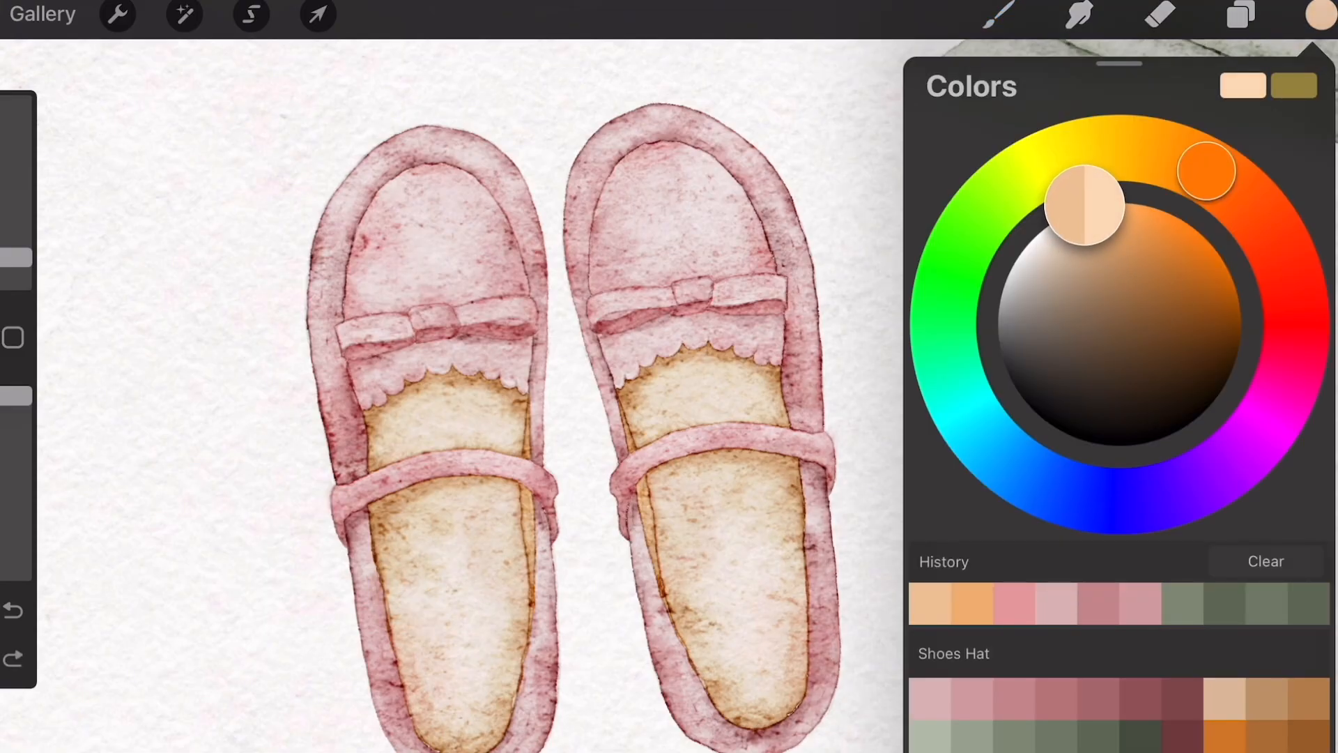